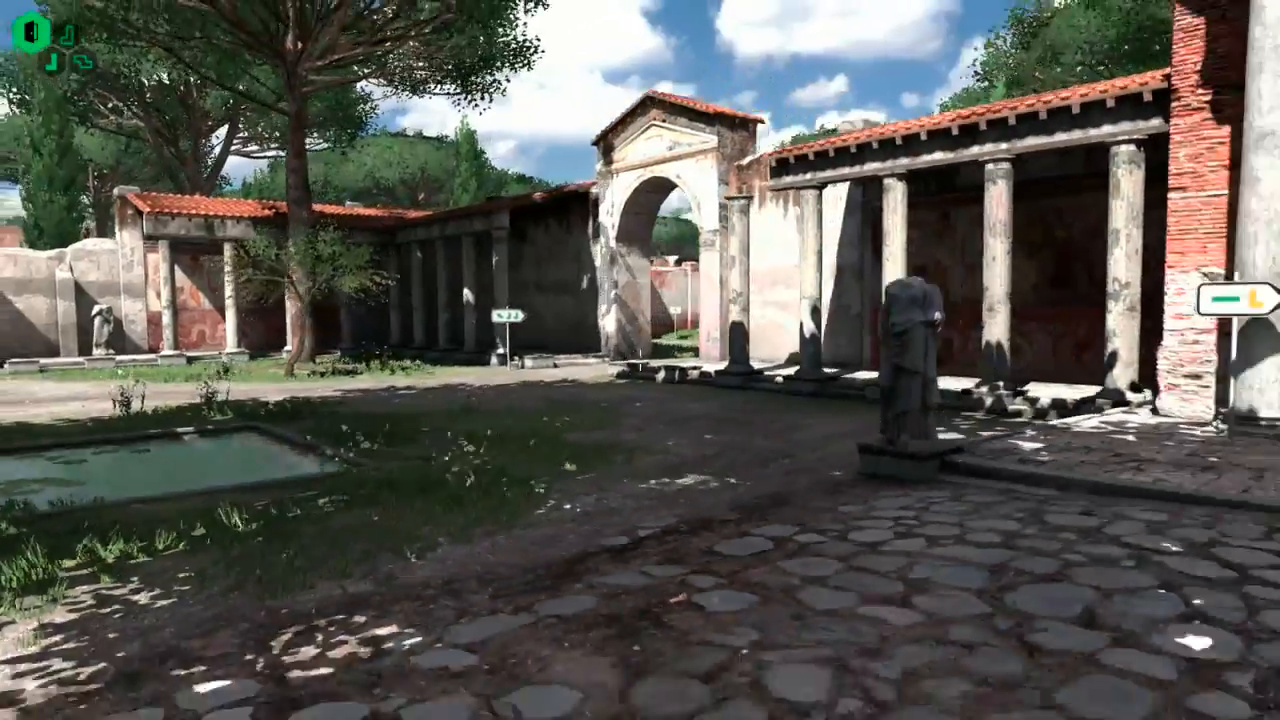
mouse_move(640, 360)
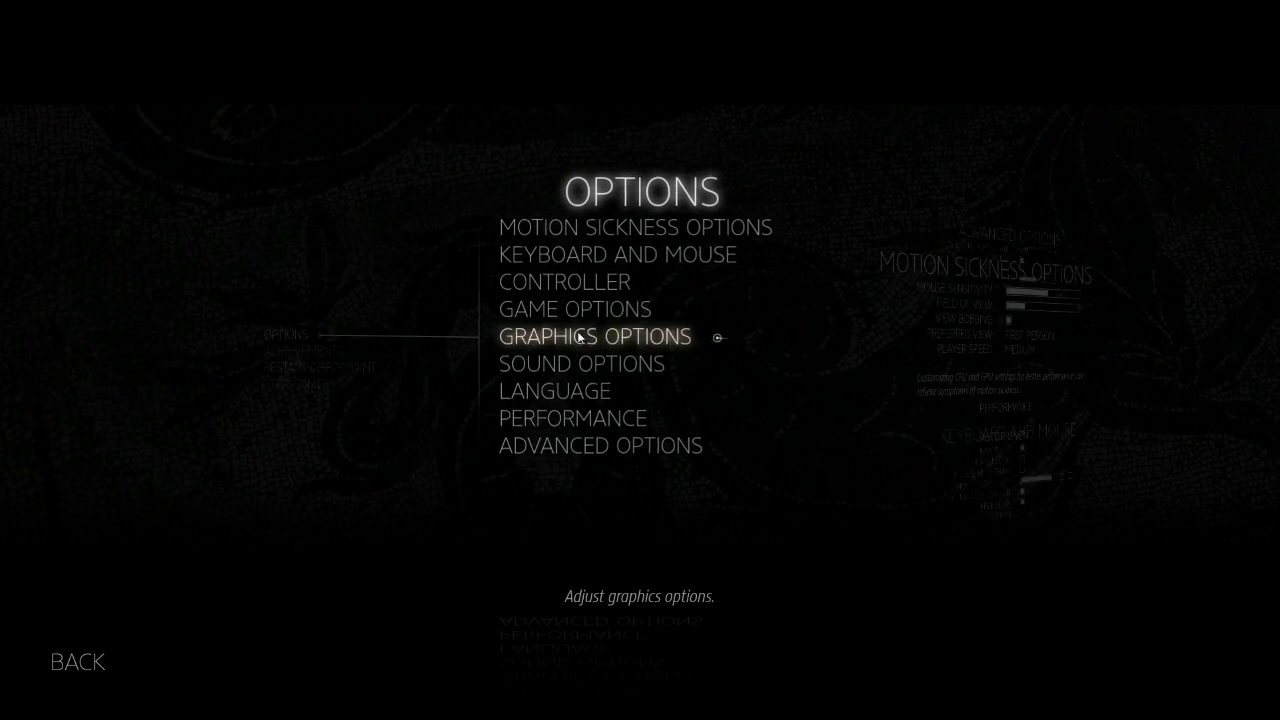
Step: Walk through the sunny ruins toward the magenta-lit gateway
left_click(617, 254)
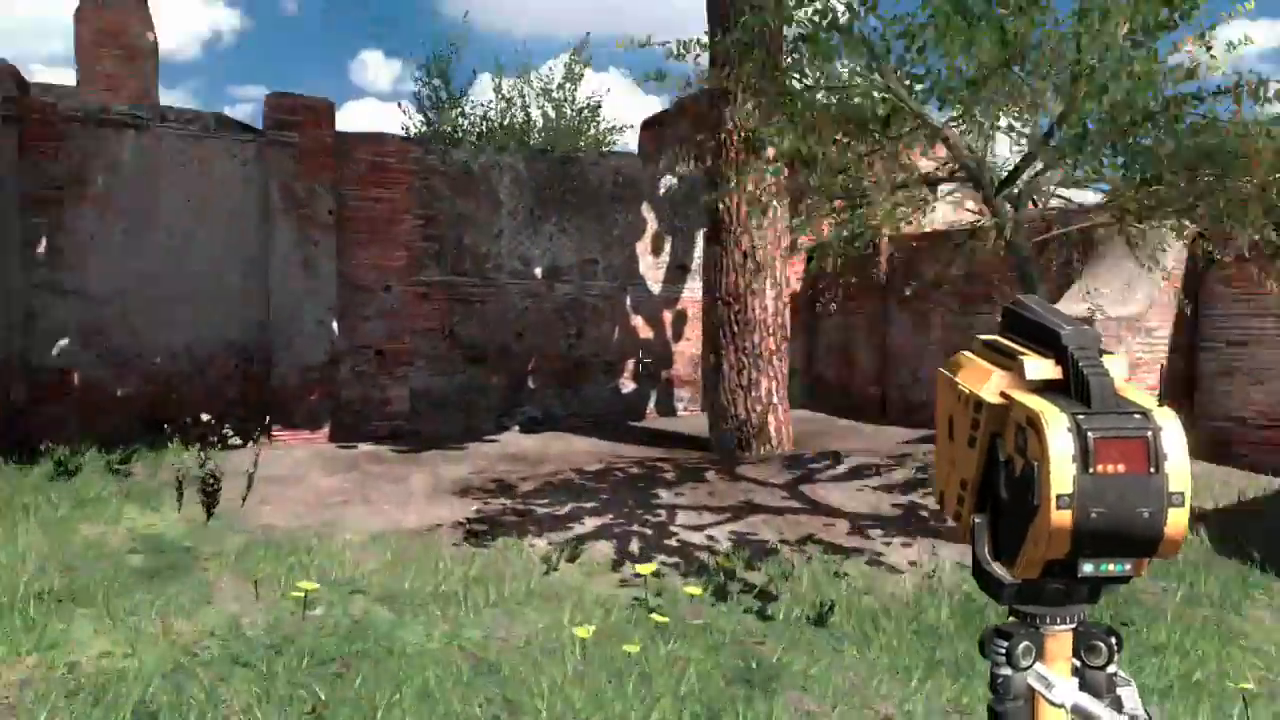
mouse_move(640, 360)
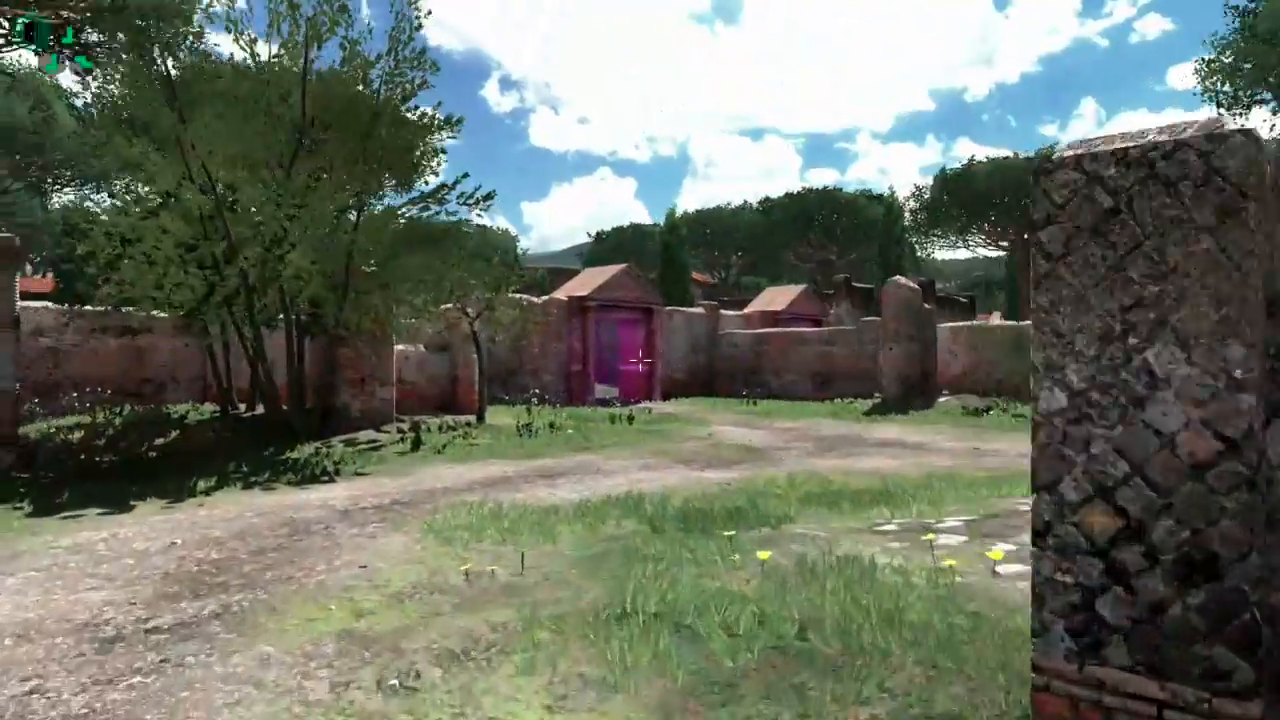
key("w")
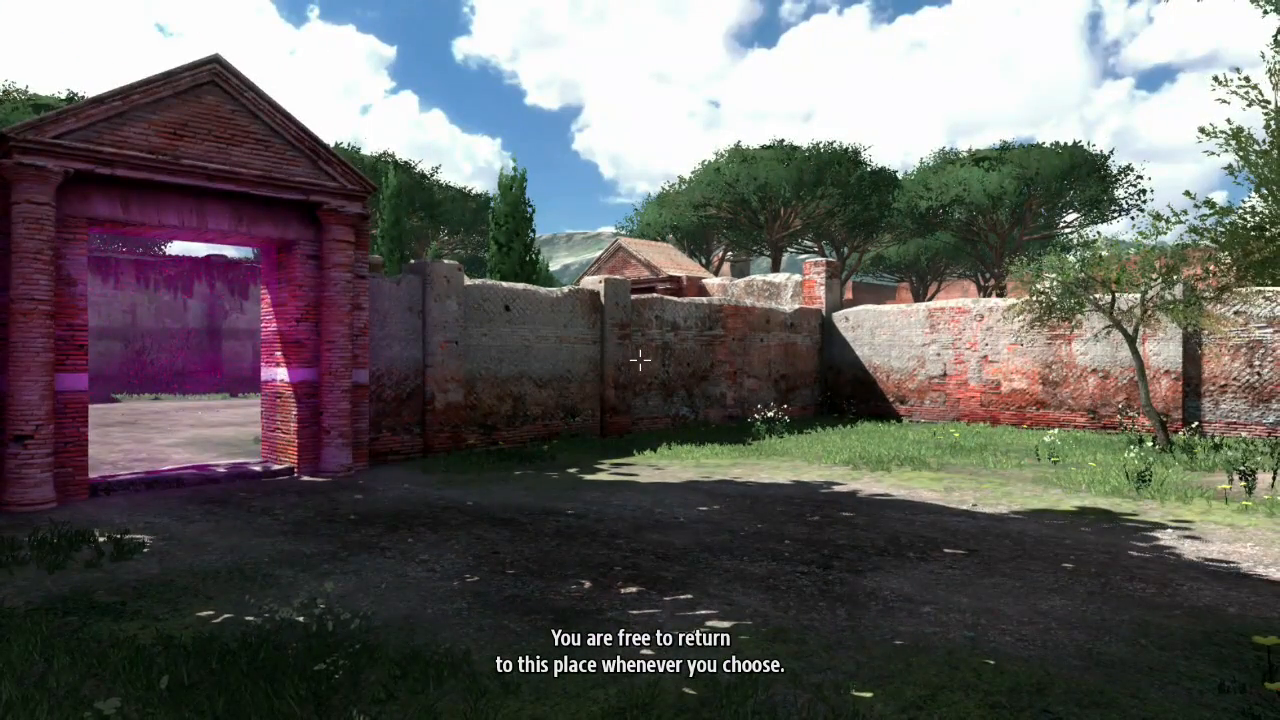
mouse_move(640, 360)
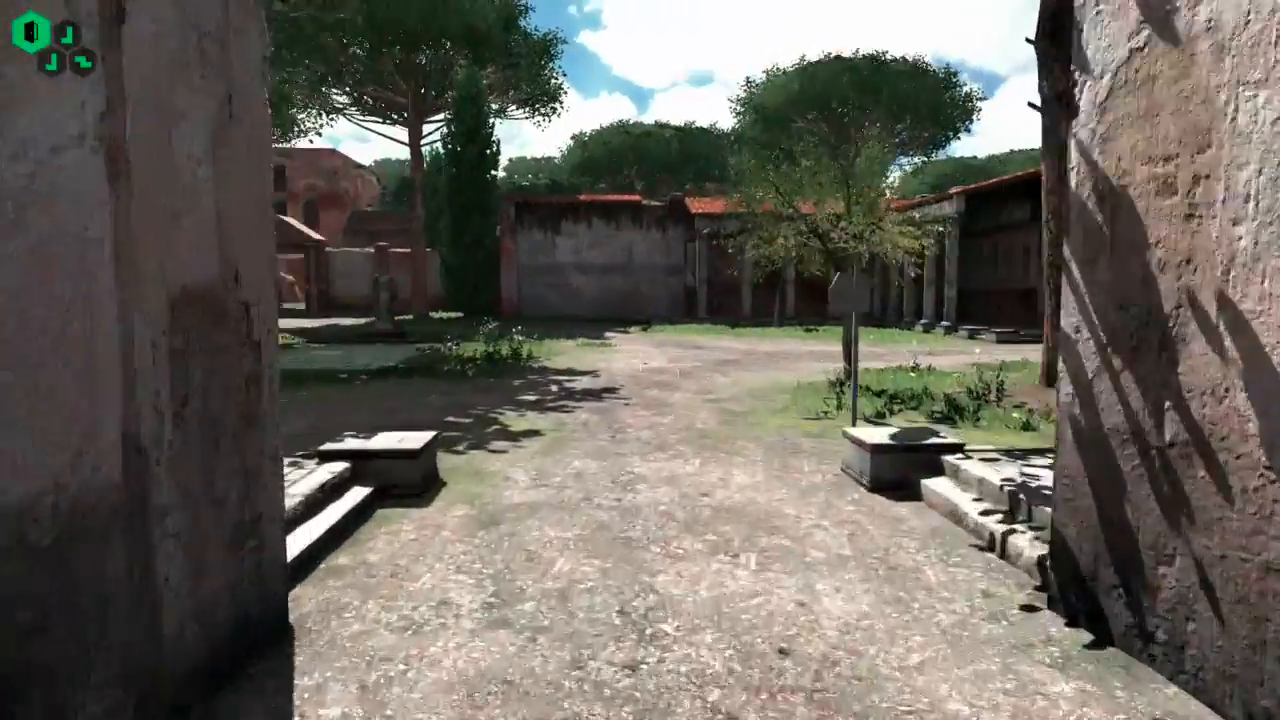
mouse_move(640, 360)
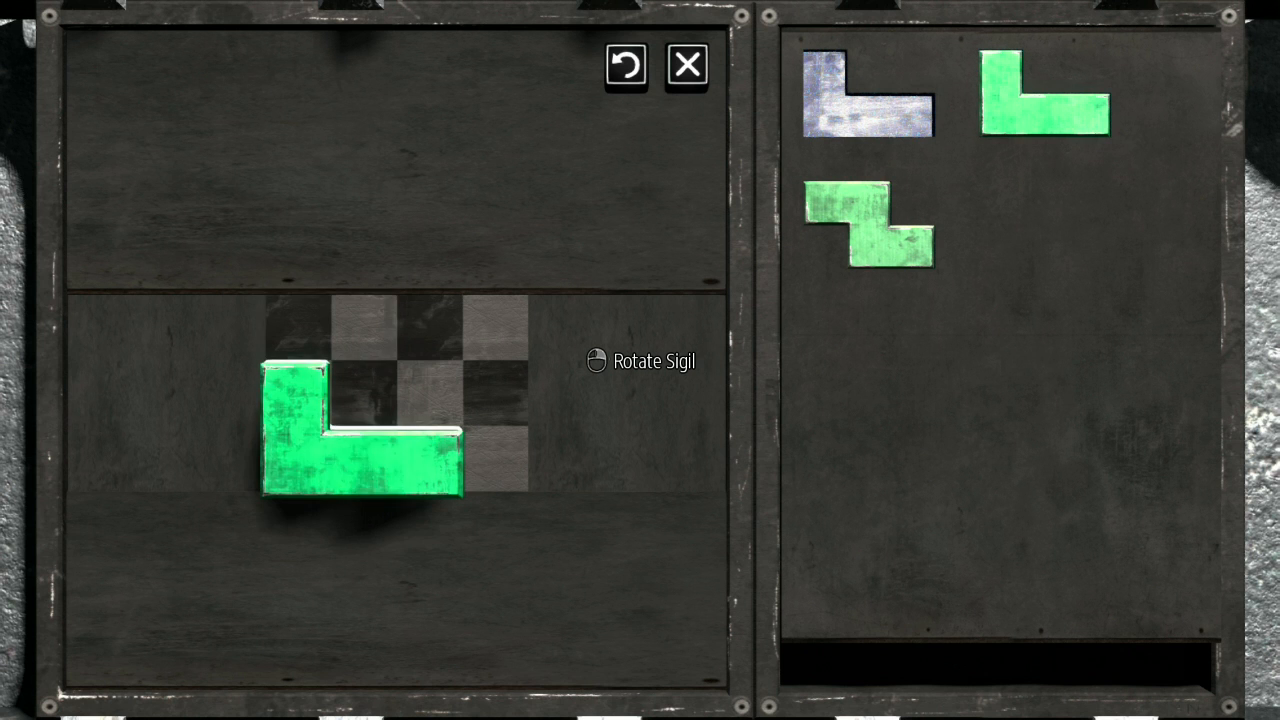
Step: Place the rotated L piece, greet the terminal with hello world, and start the Milton Library Assistant
right_click(350, 440)
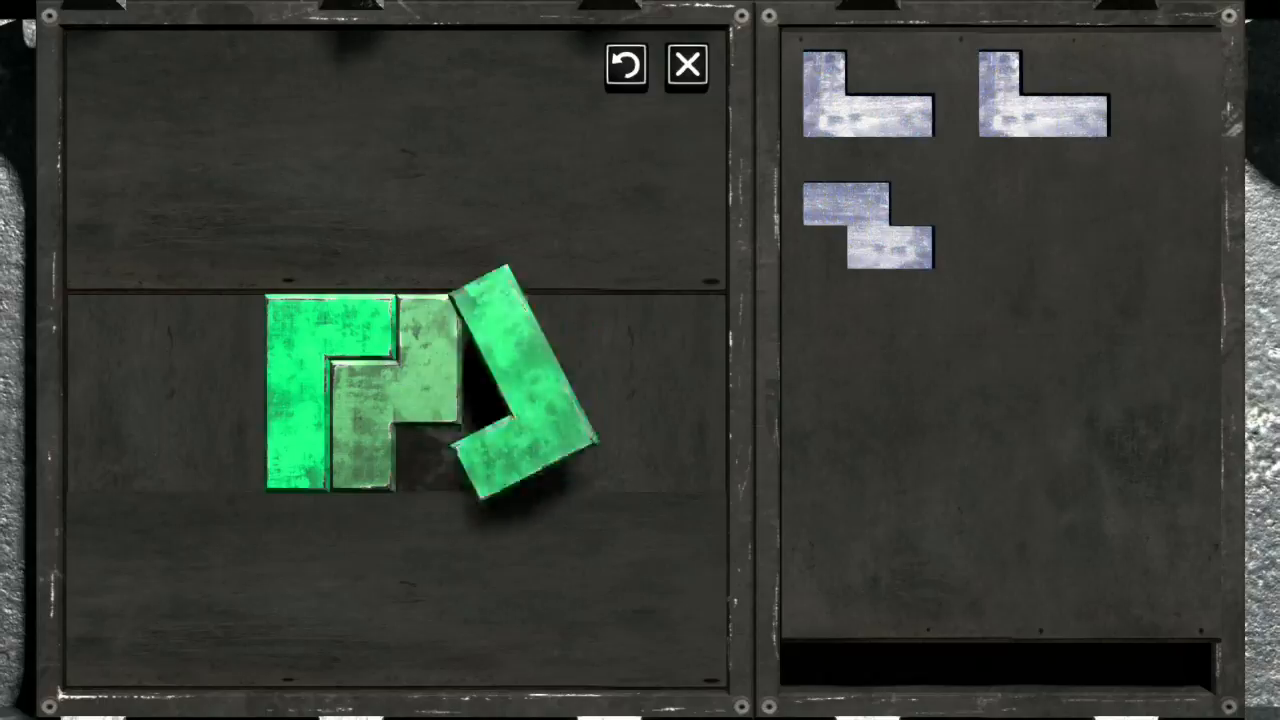
left_click(687, 65)
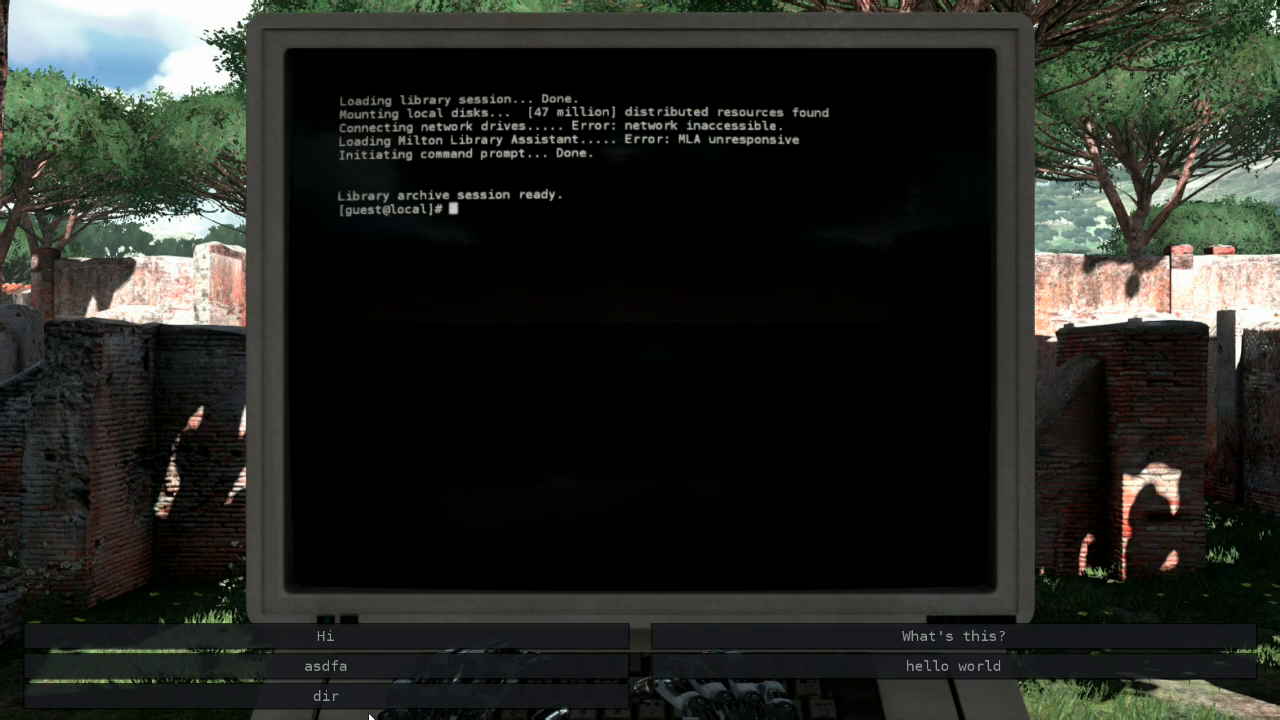
mouse_move(326, 635)
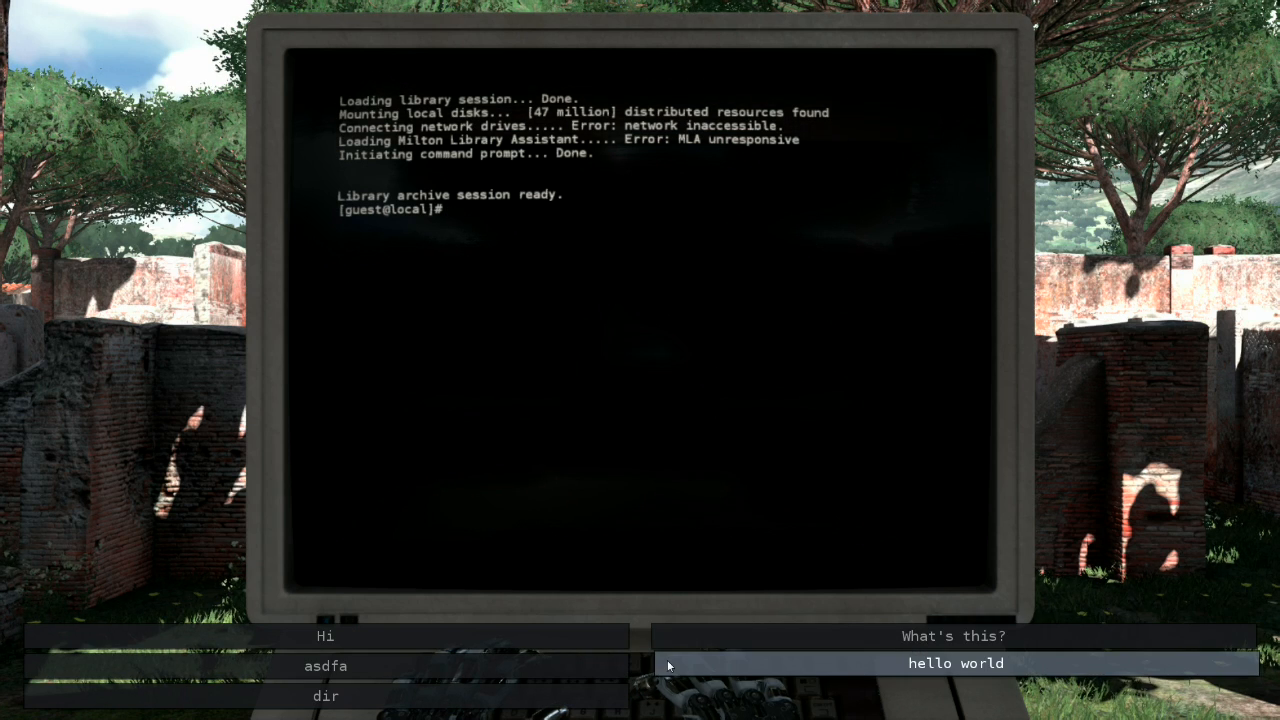
left_click(954, 663)
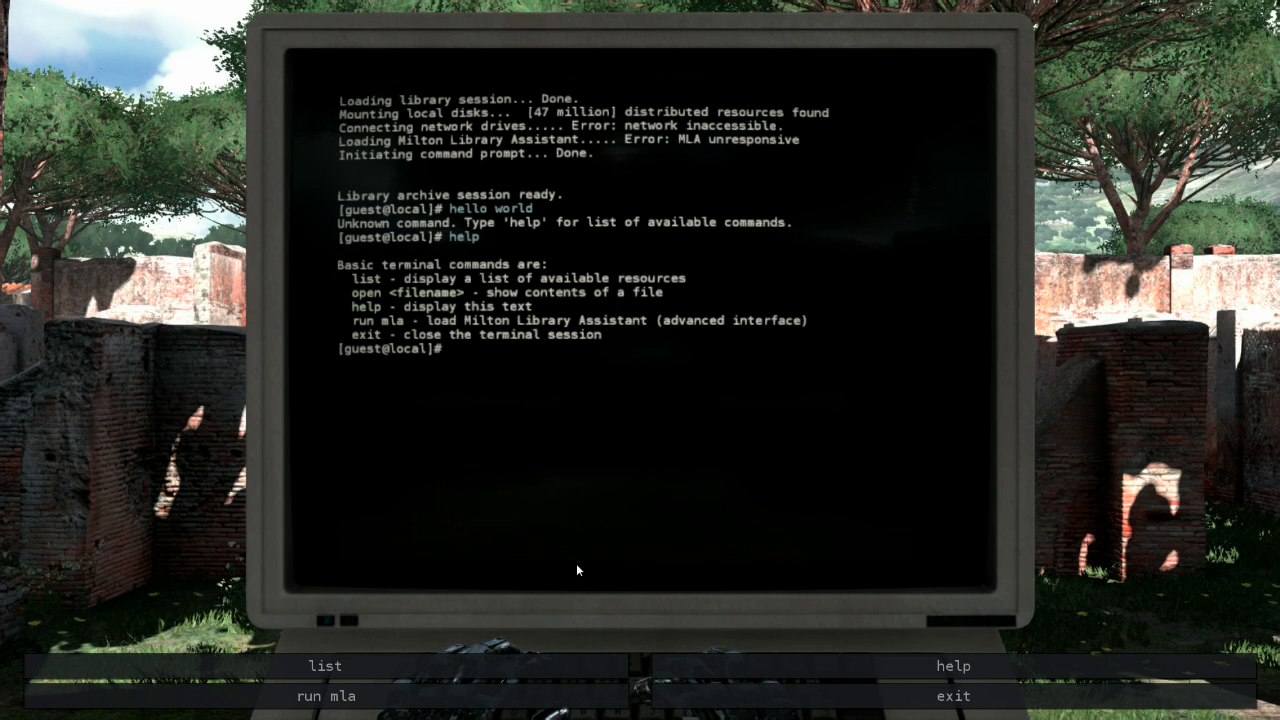
mouse_move(325, 693)
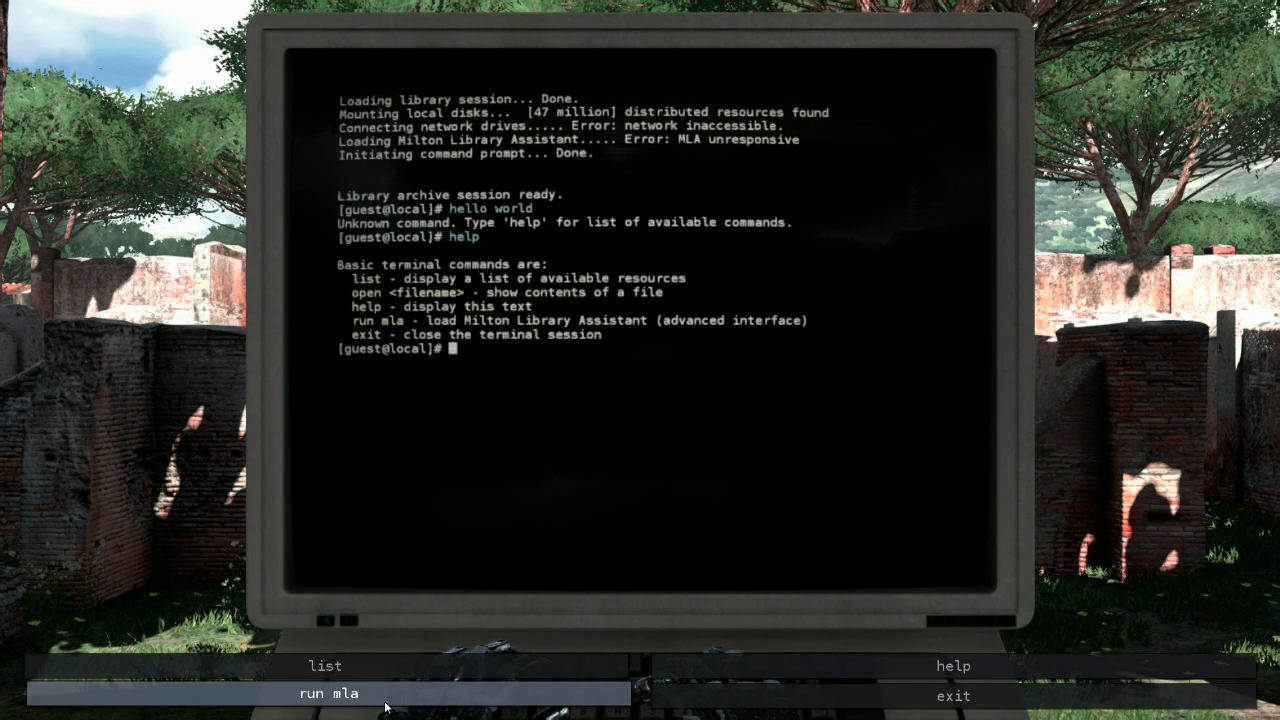
left_click(329, 693)
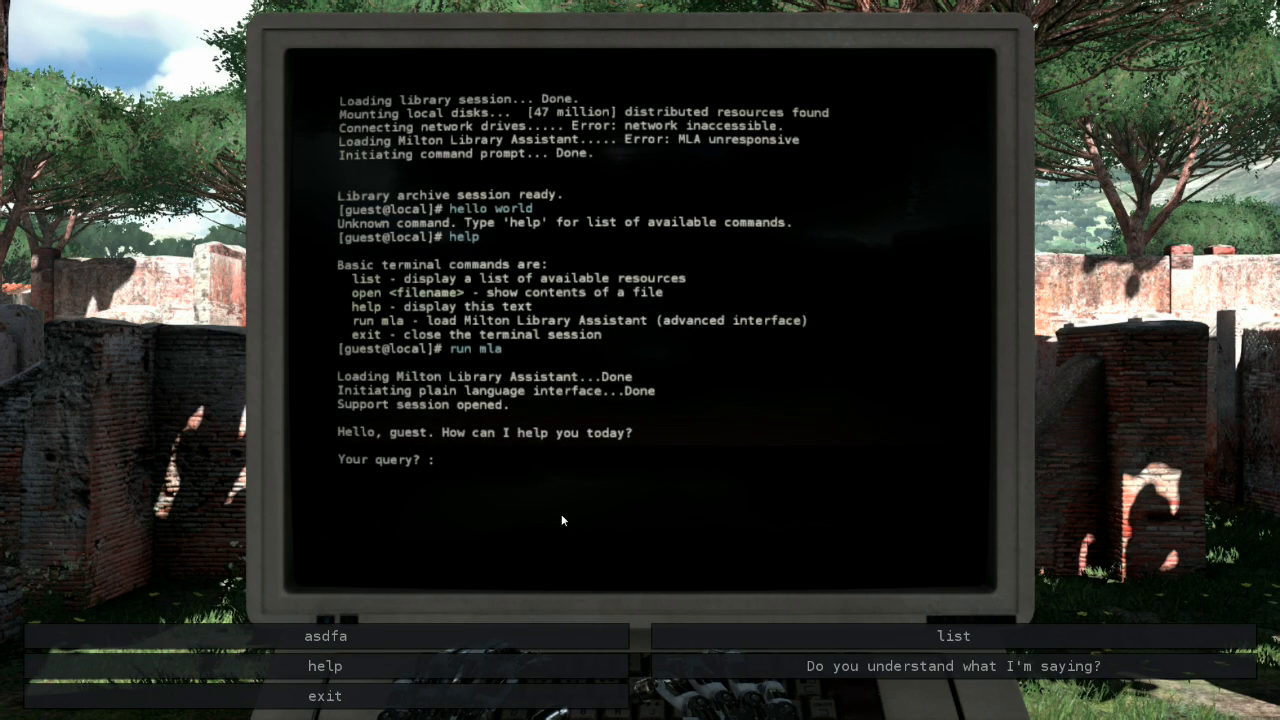
Step: Ask the assistant if it understands you, its last sentence's first word, and its functions
left_click(953, 666)
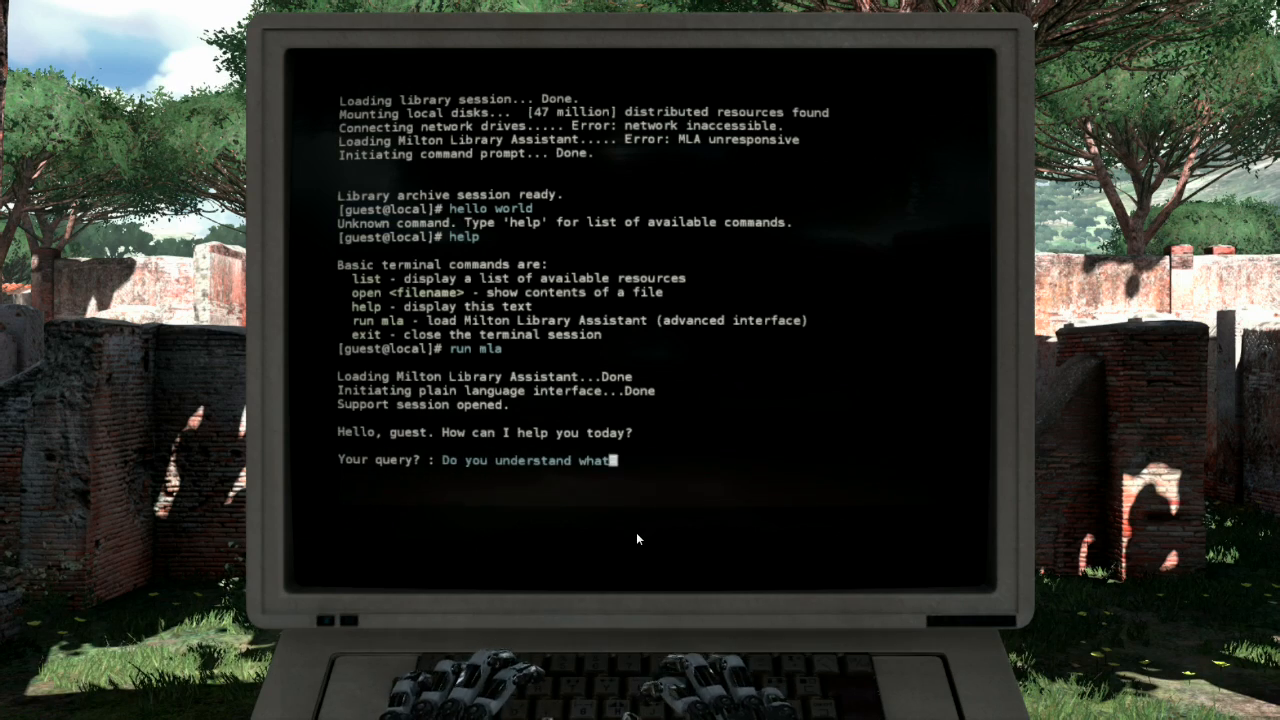
key("enter")
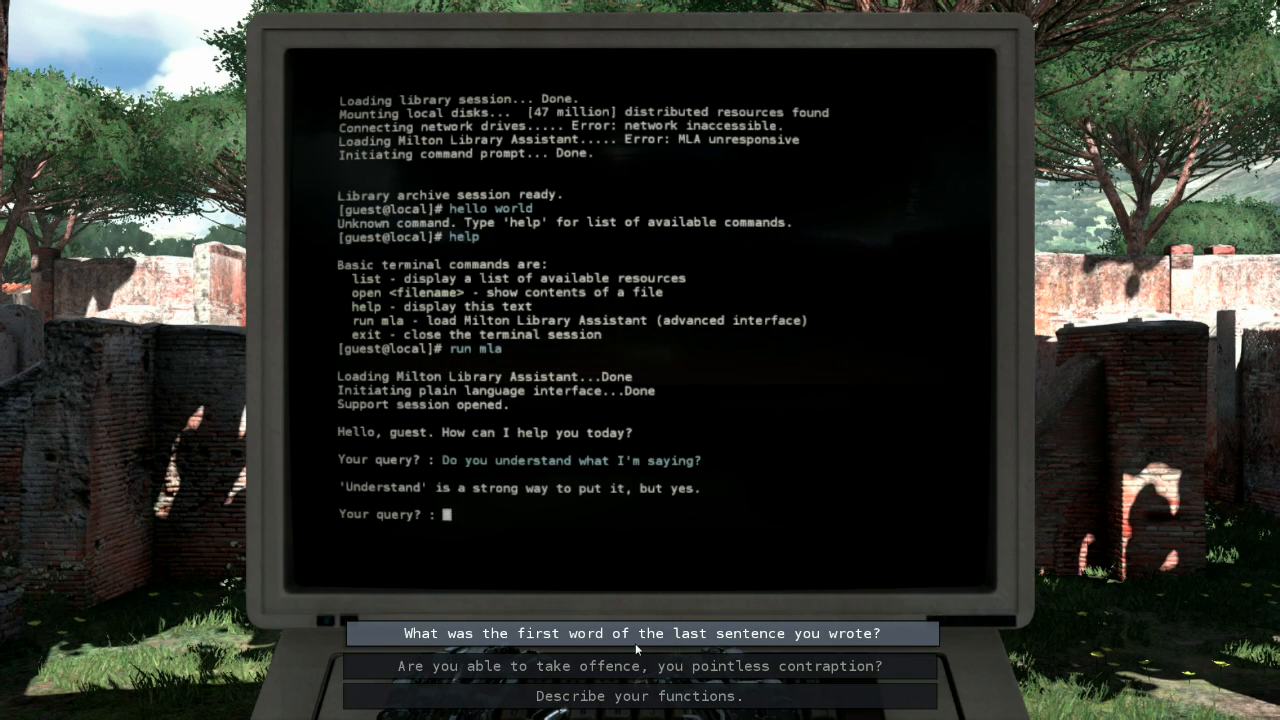
left_click(639, 633)
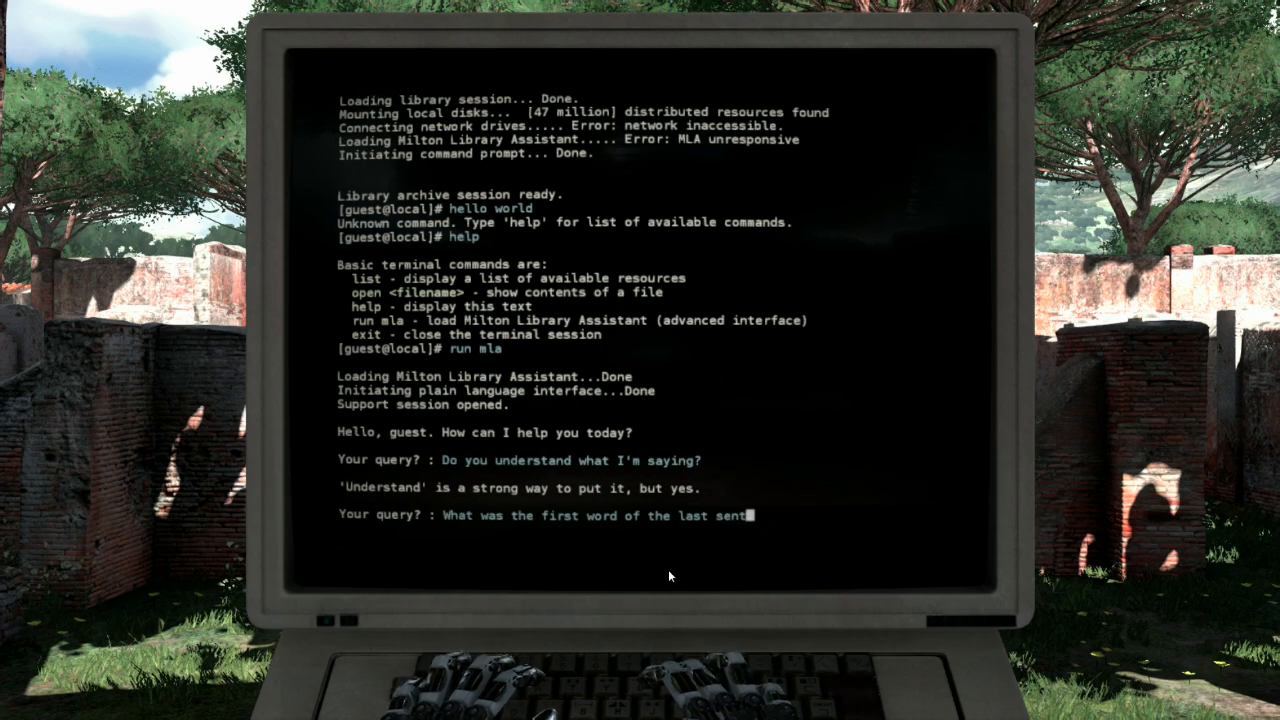
key("enter")
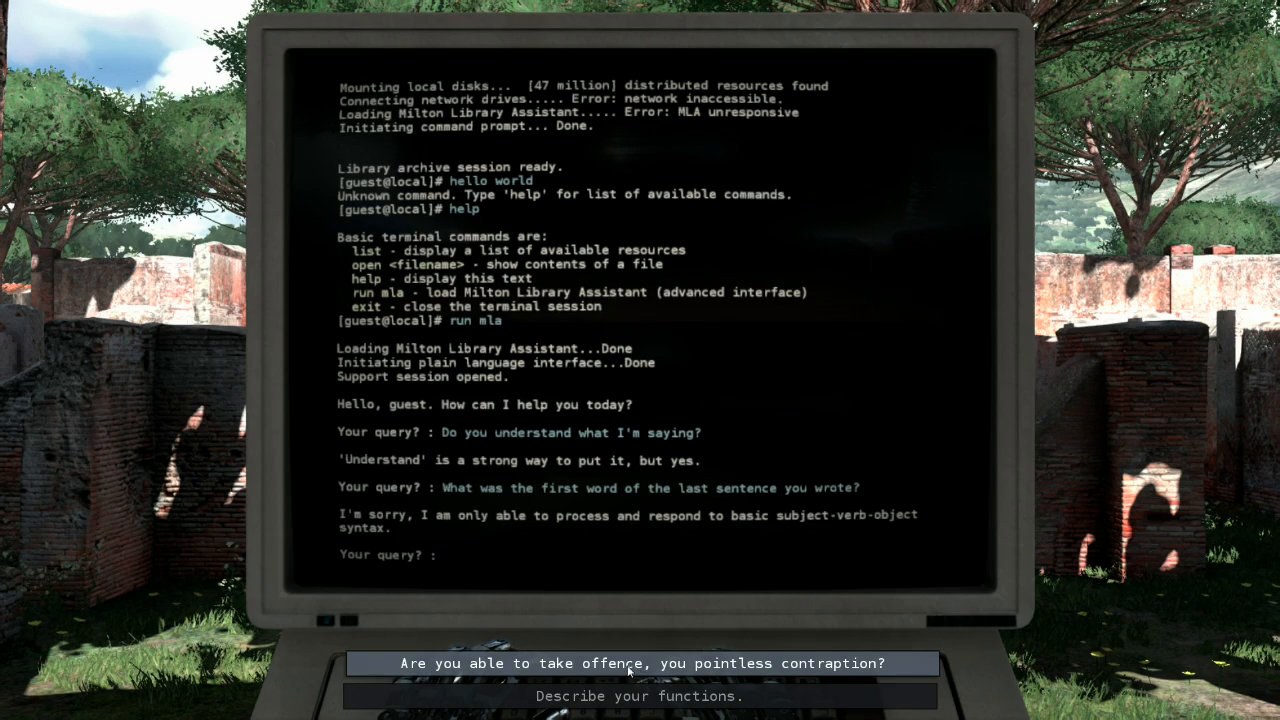
left_click(636, 696)
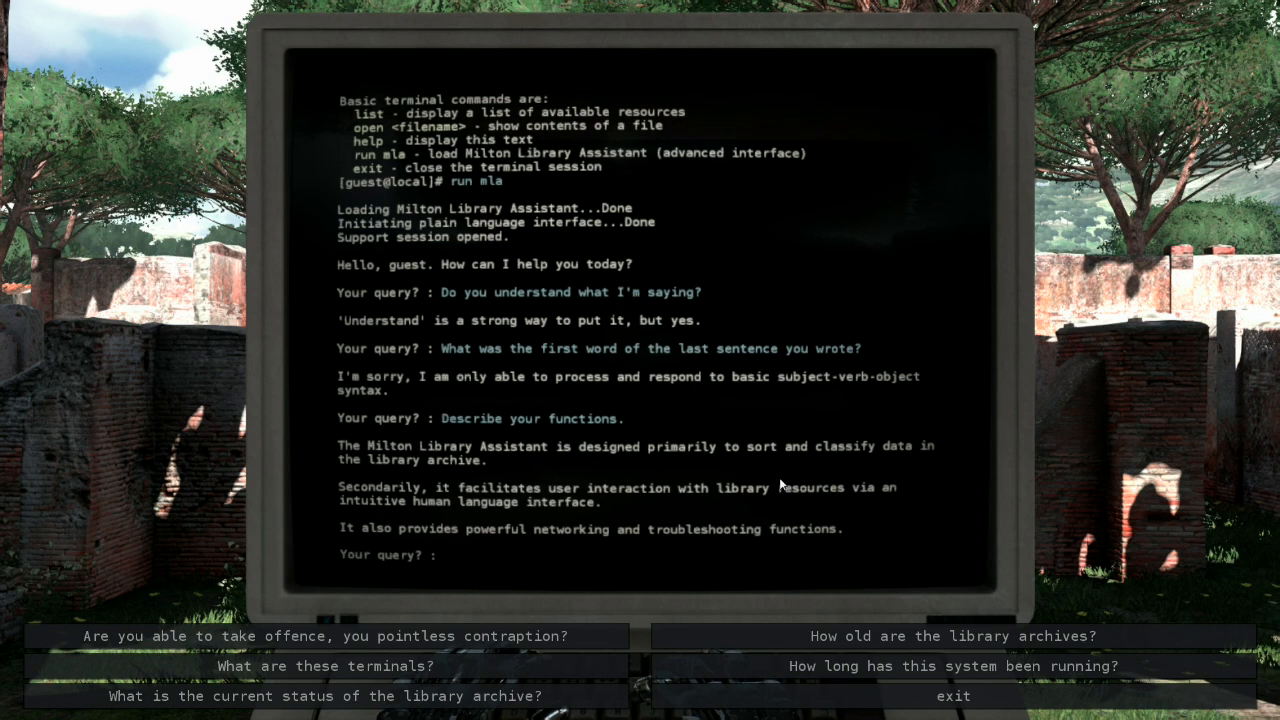
mouse_move(770, 502)
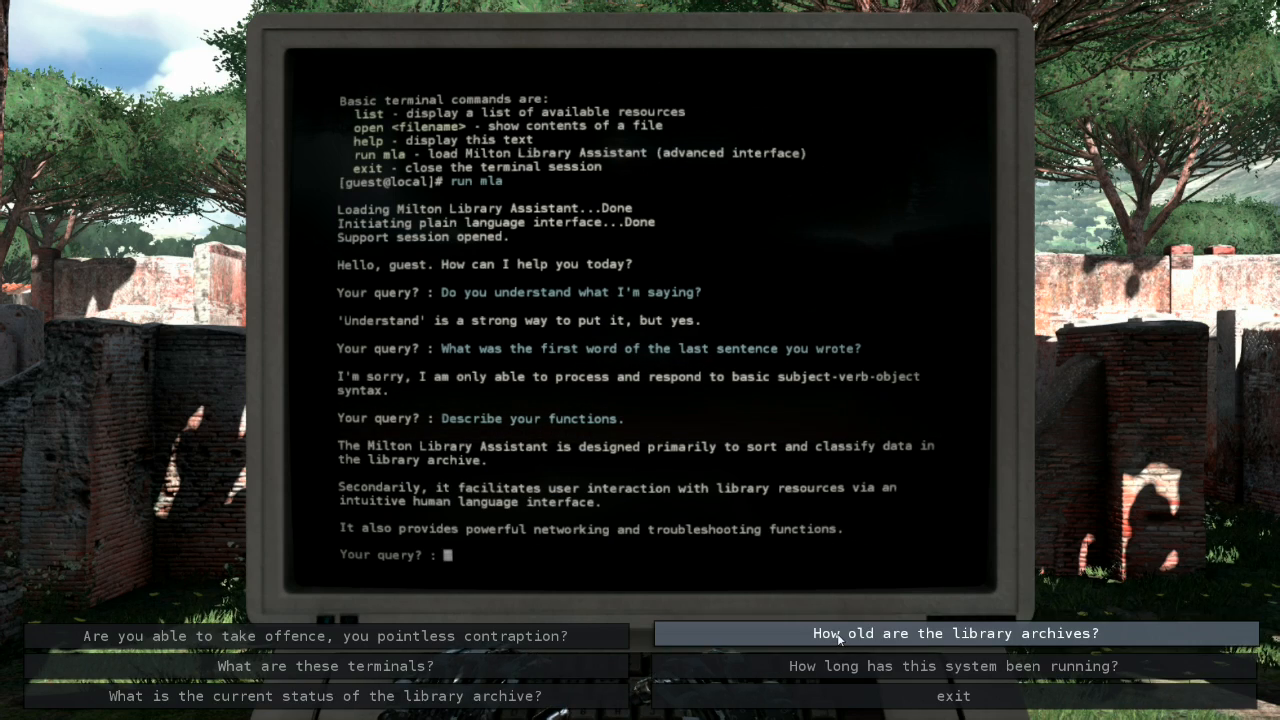
Step: Ask about the archives' age, system uptime, what terminals are, and archive status
left_click(952, 633)
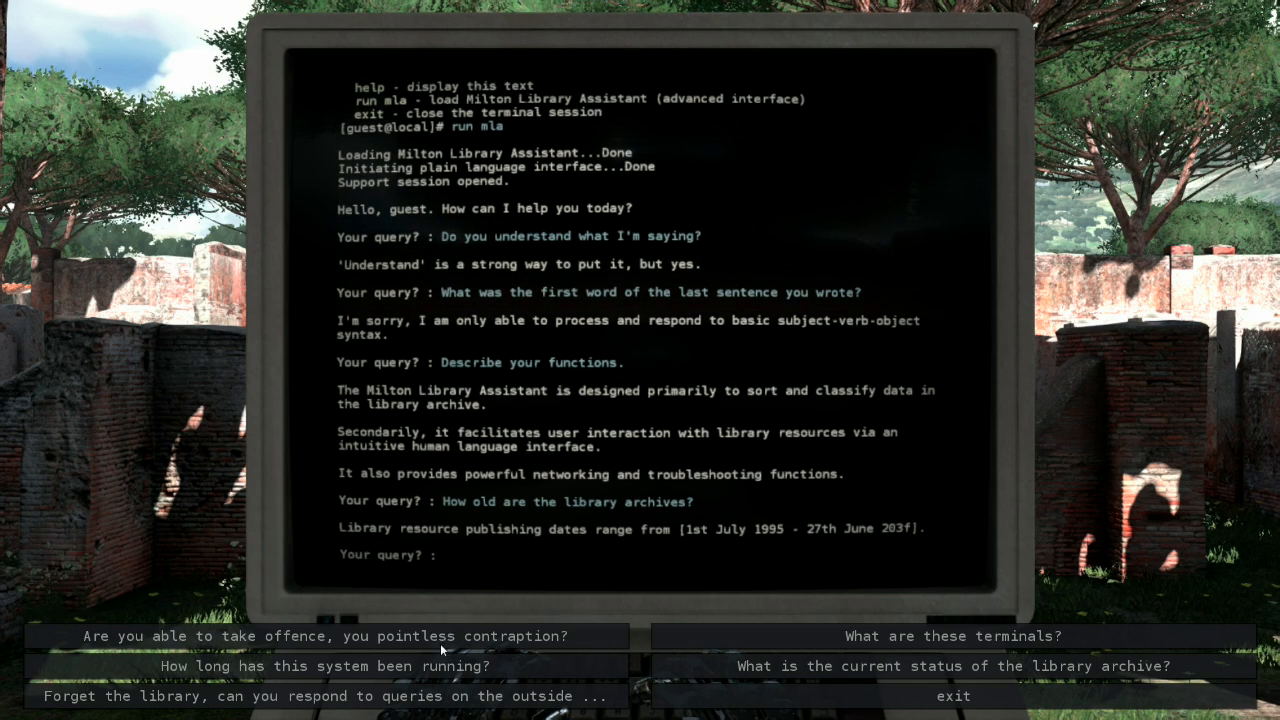
mouse_move(320, 665)
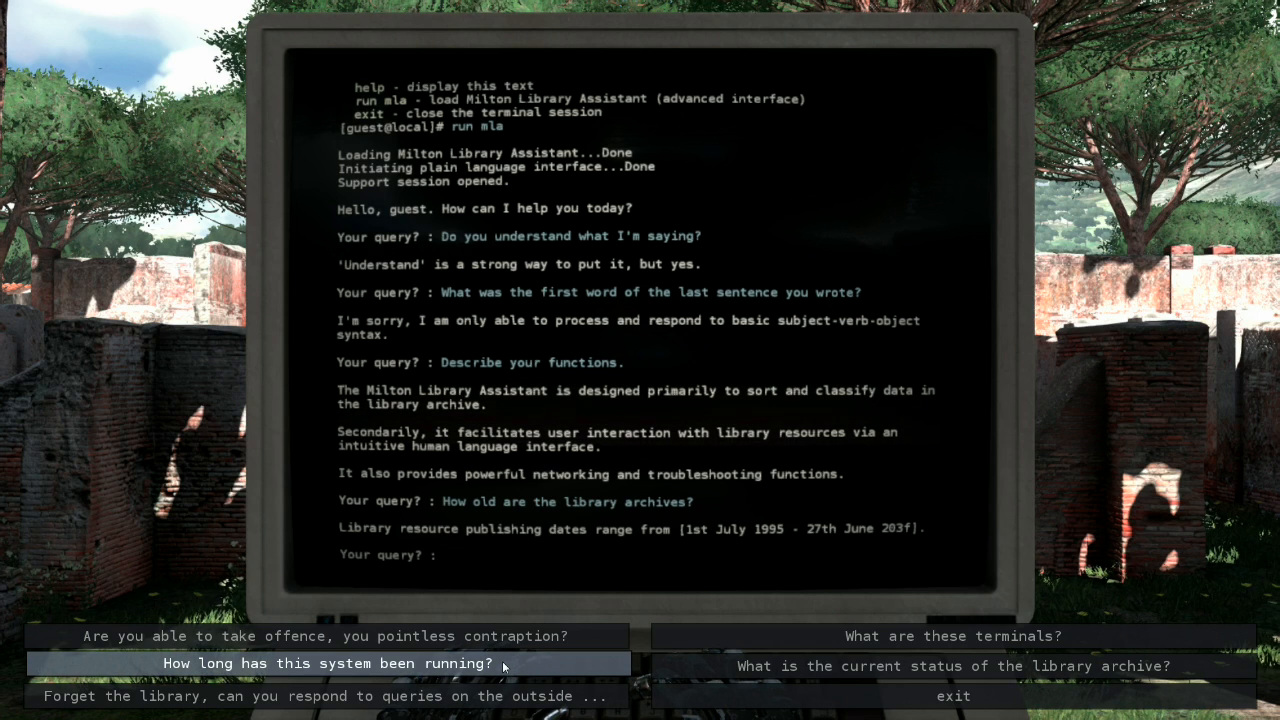
left_click(329, 663)
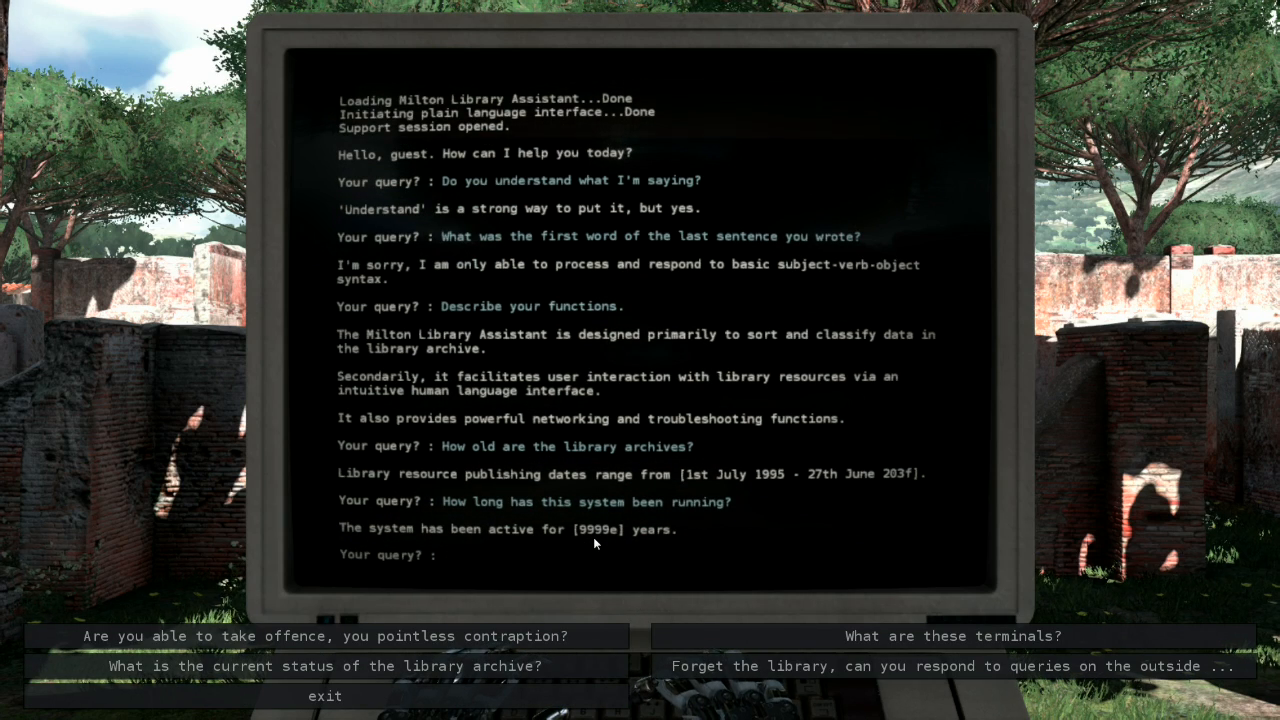
mouse_move(950, 633)
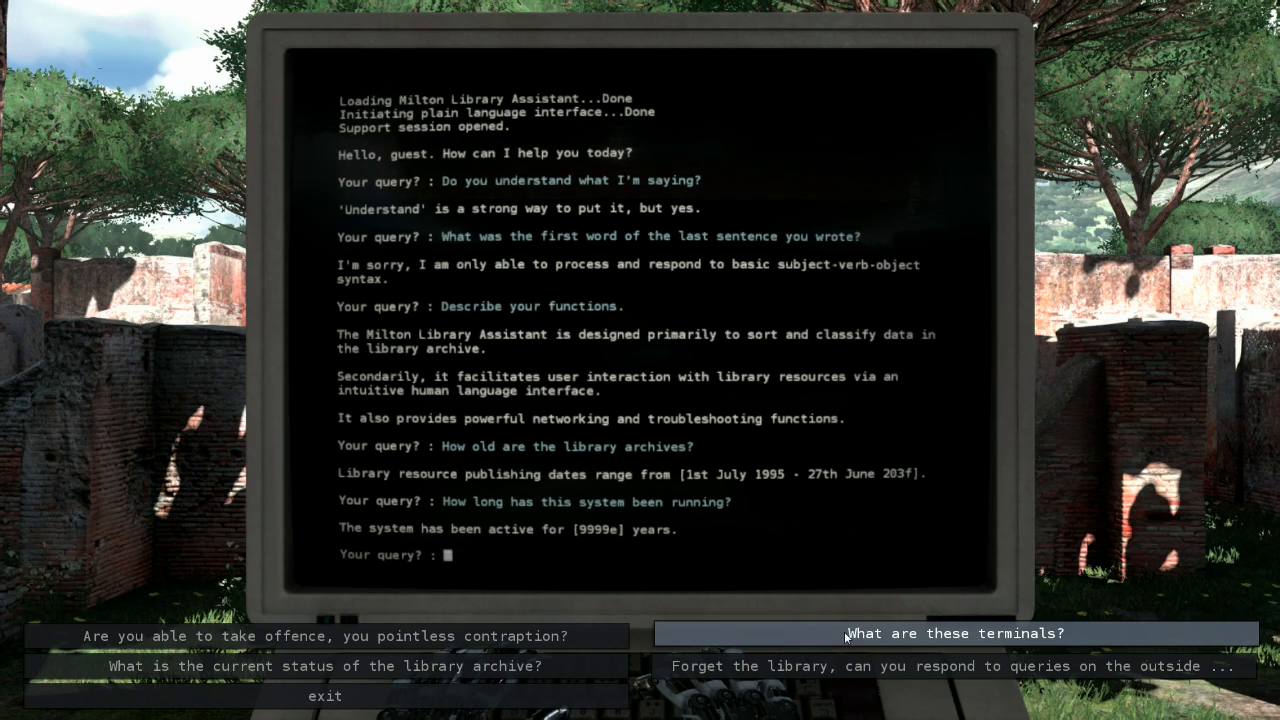
left_click(950, 633)
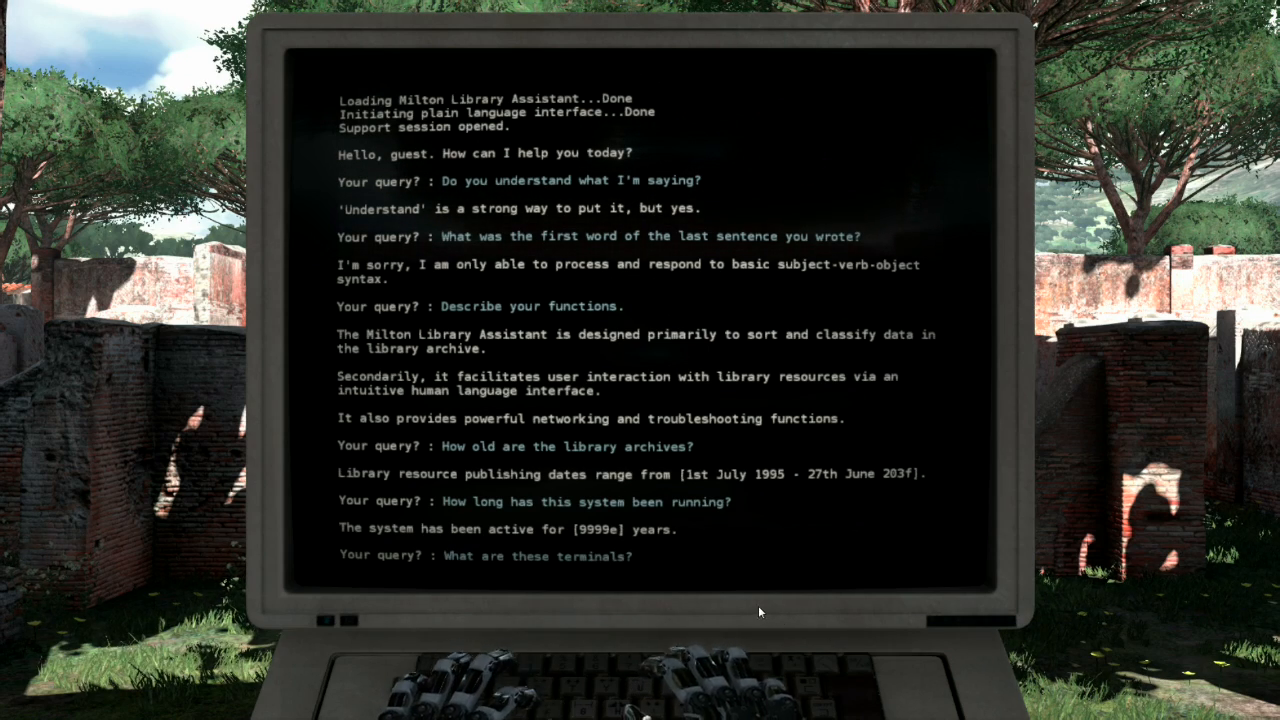
left_click(537, 556)
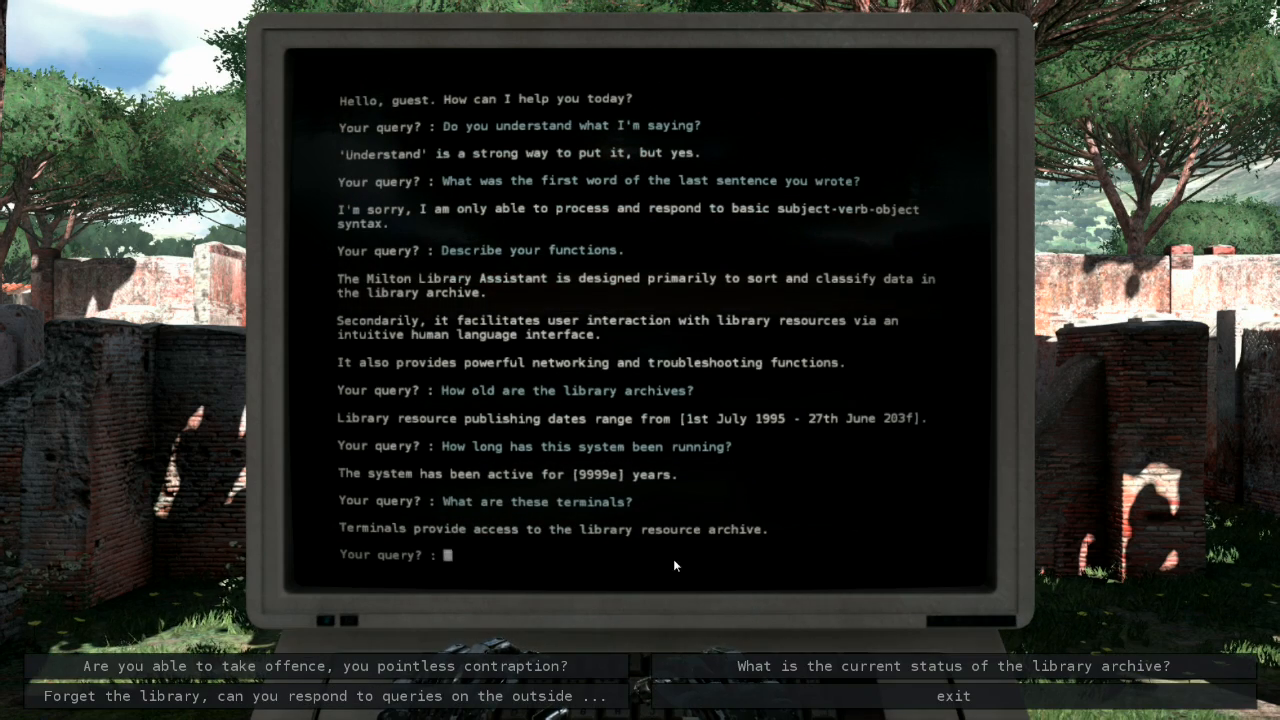
mouse_move(330, 696)
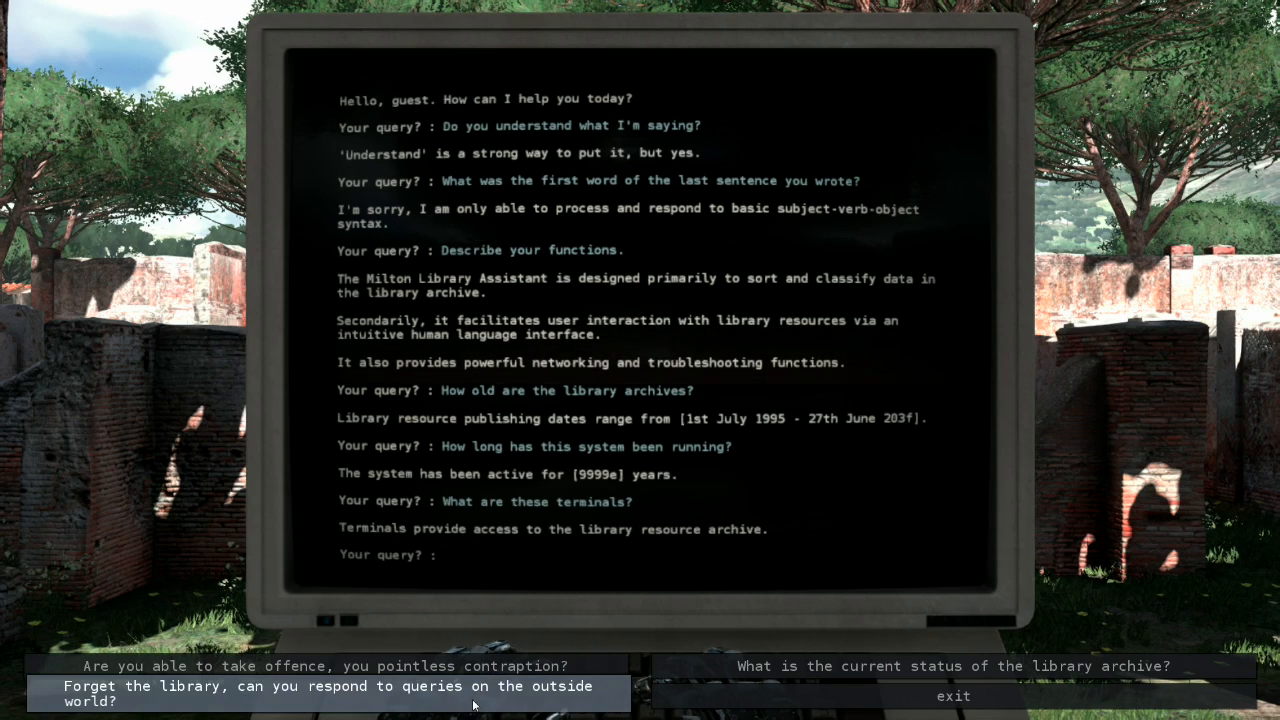
left_click(953, 666)
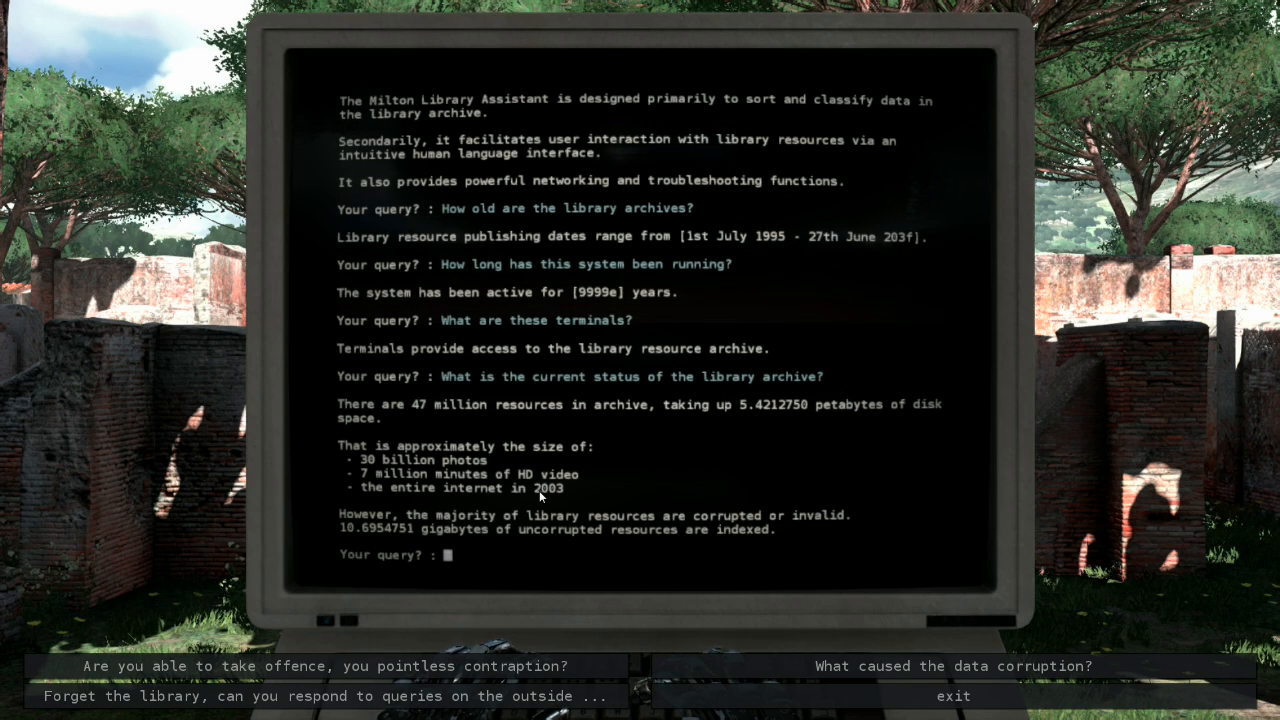
mouse_move(683, 472)
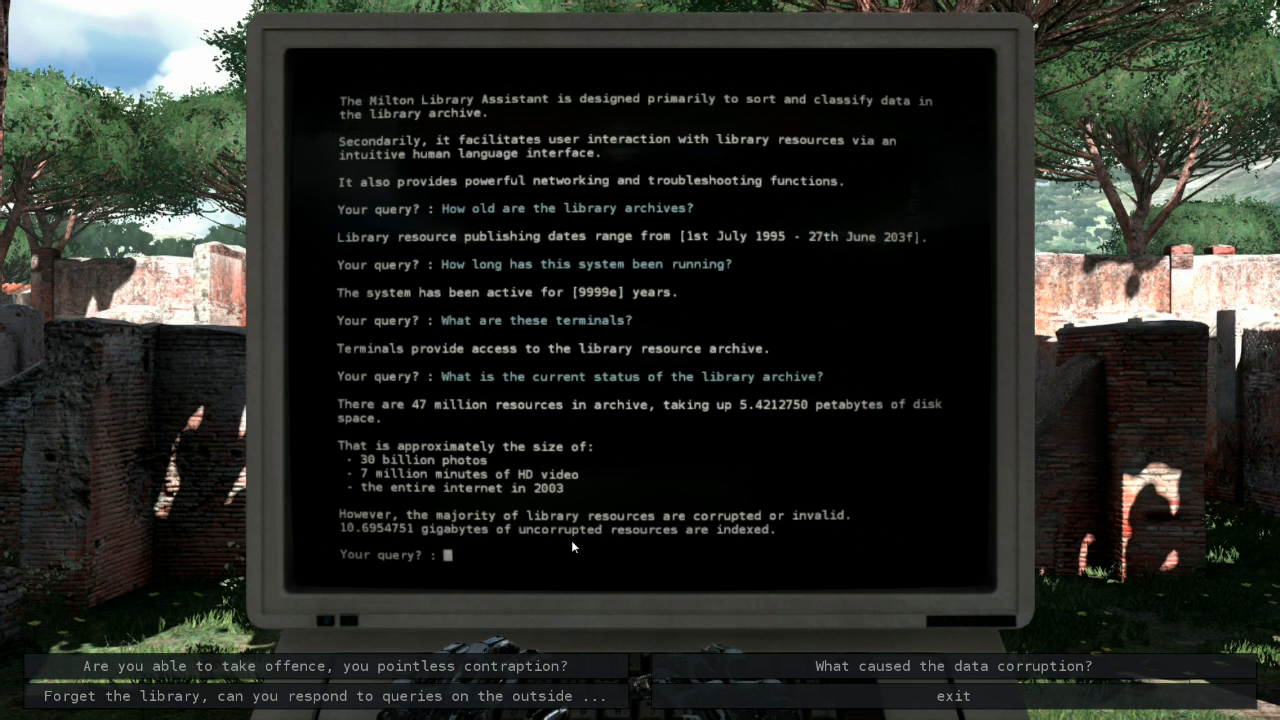
mouse_move(378, 540)
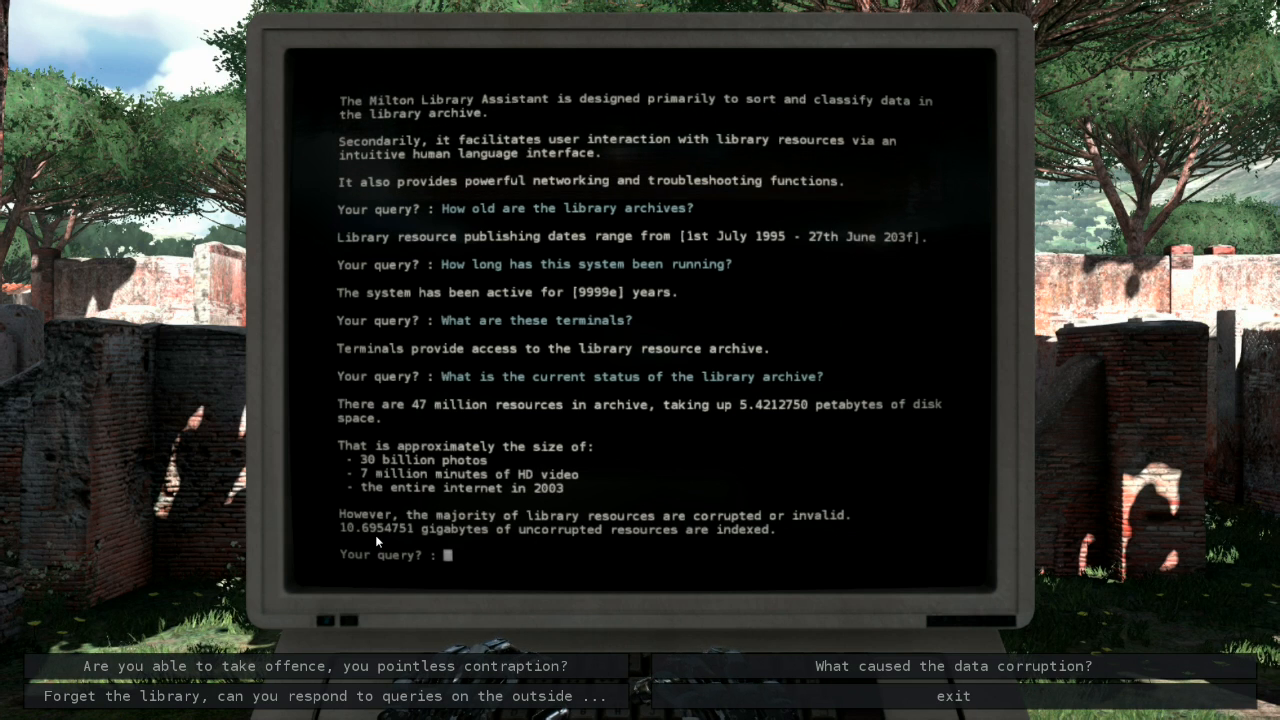
mouse_move(565, 555)
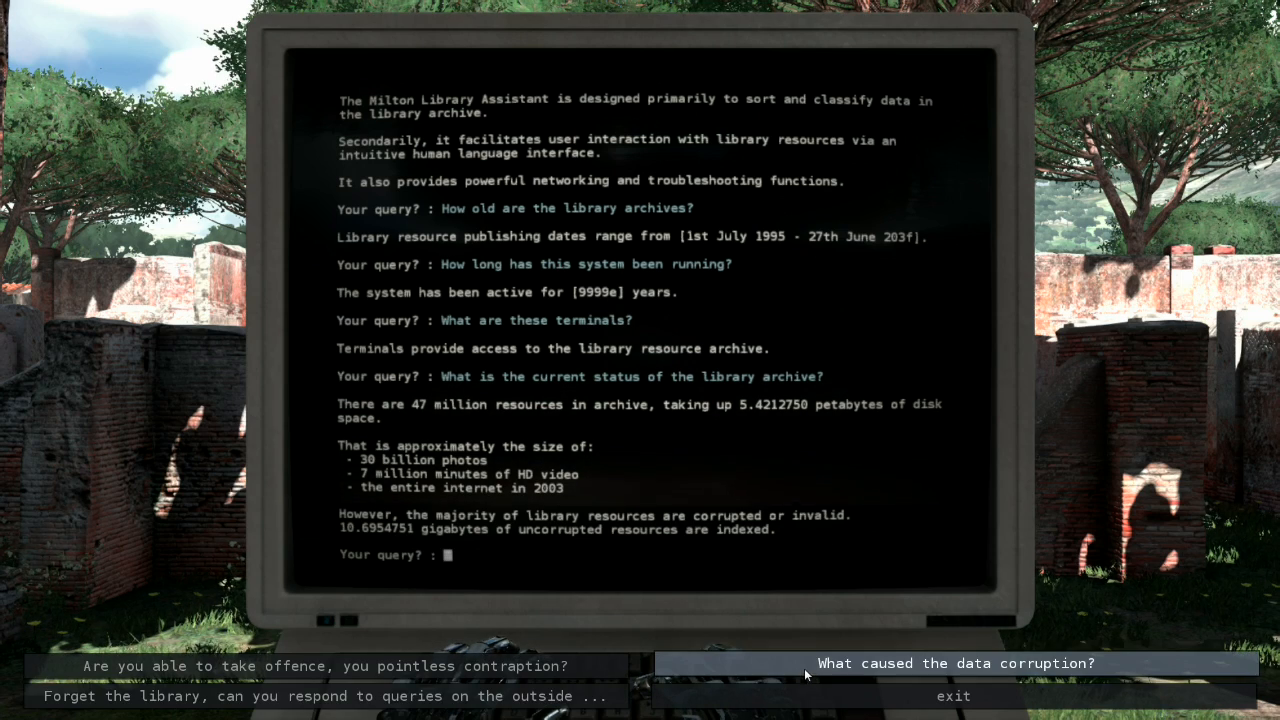
Step: Ask what caused the data corruption and whether it can discuss the outside world
left_click(954, 663)
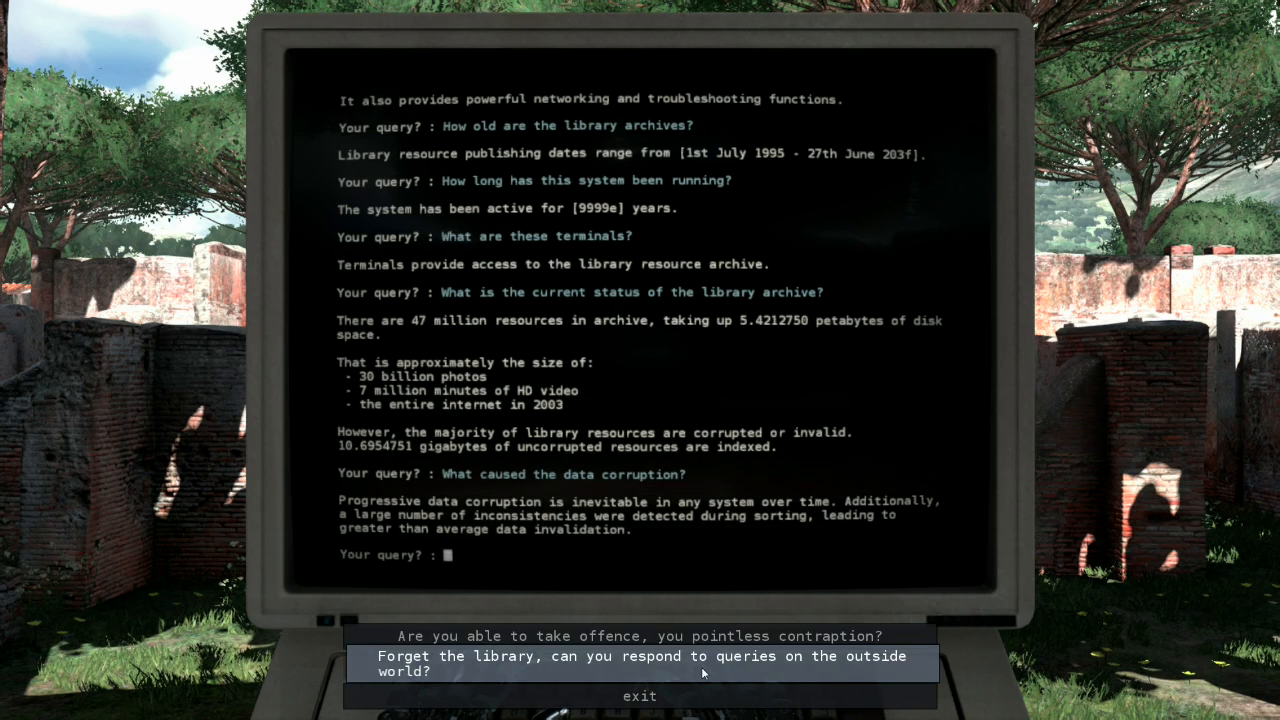
left_click(640, 664)
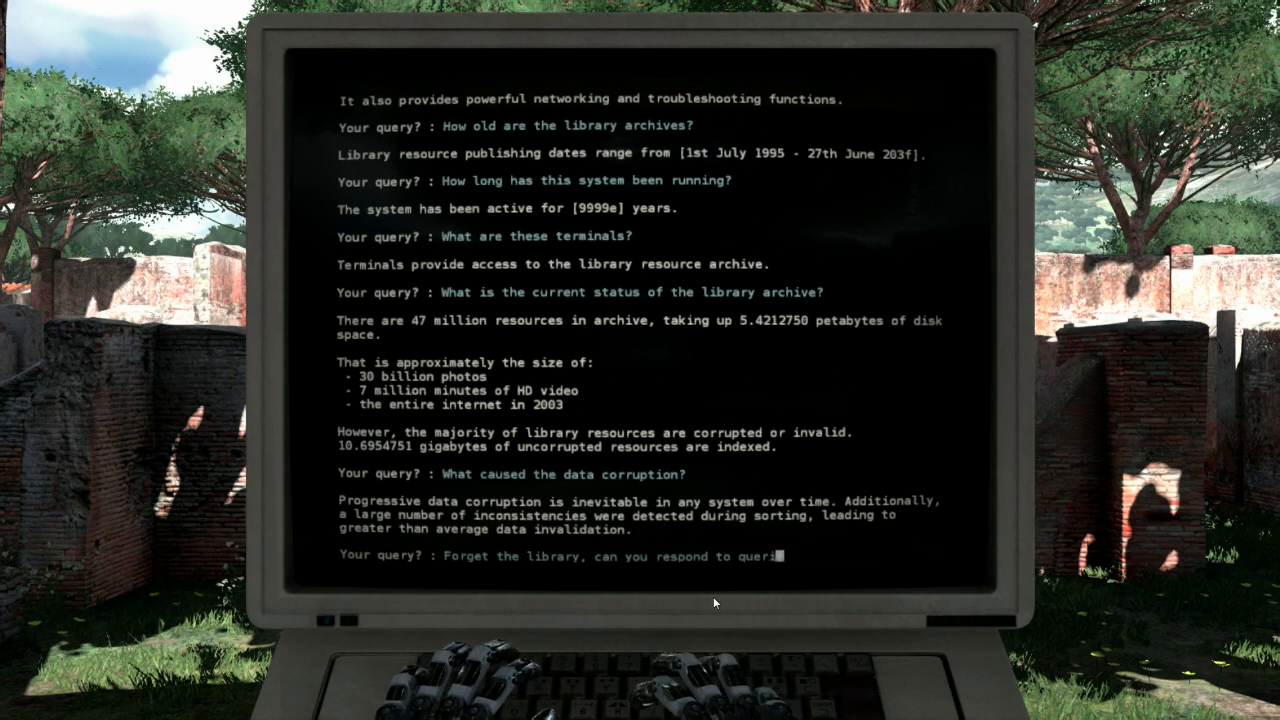
key("enter")
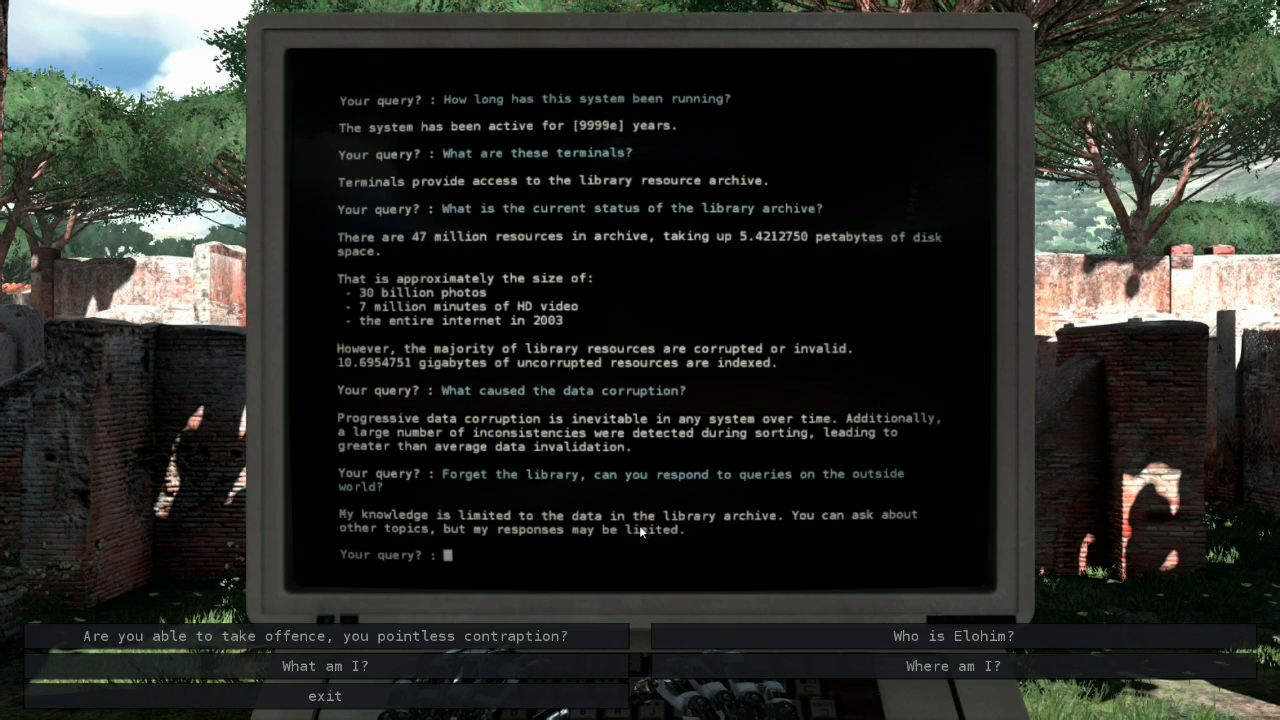
mouse_move(954, 633)
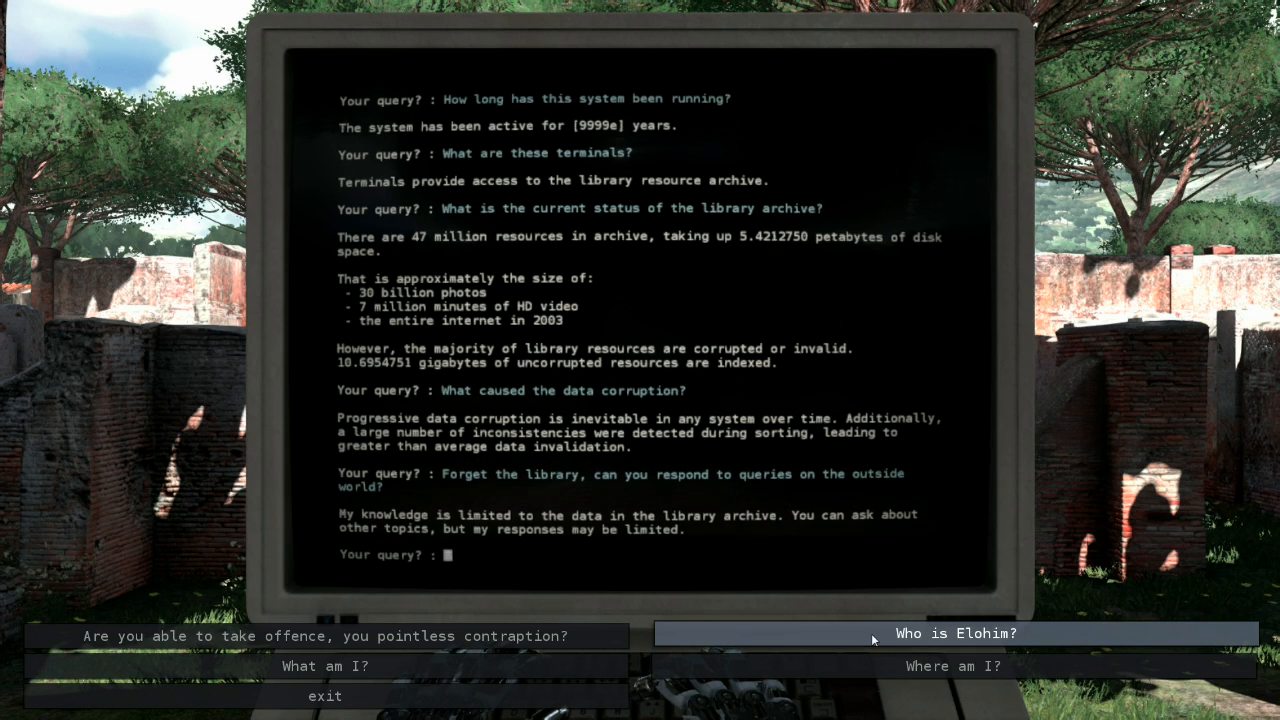
Step: Ask who Elohim is, what am I, and whether it takes offence, then list cached resources
left_click(955, 633)
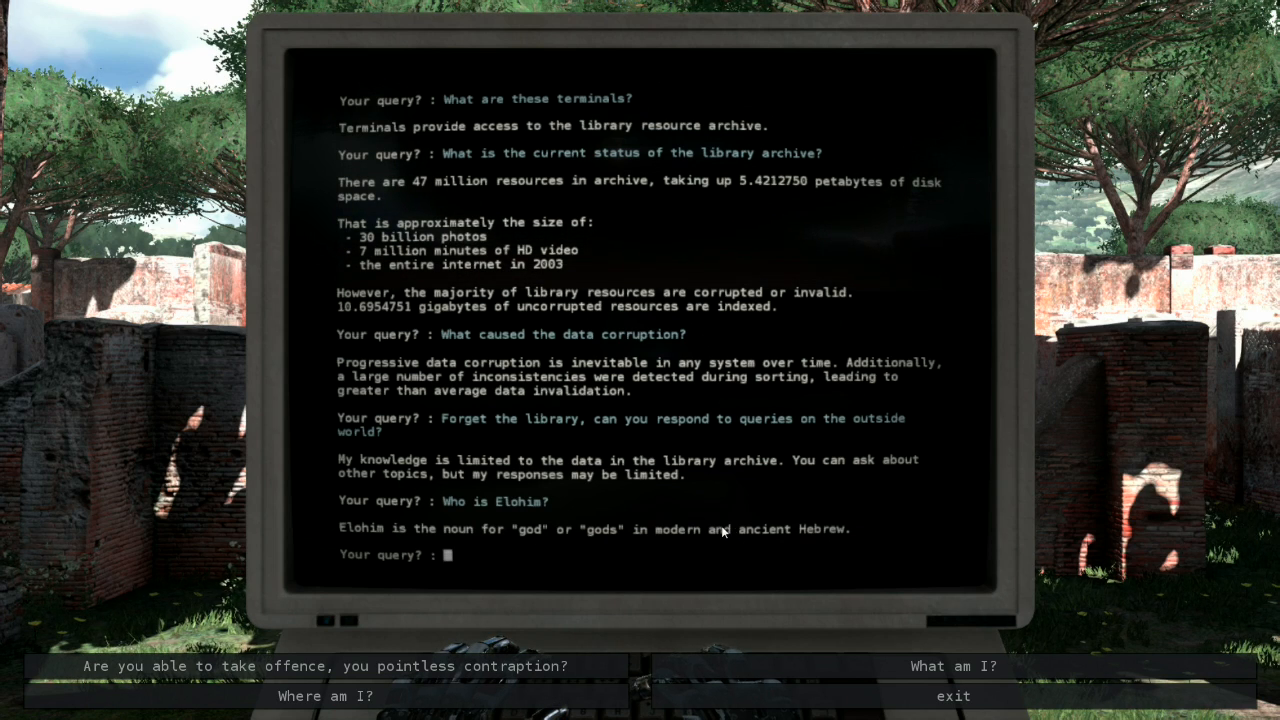
left_click(951, 666)
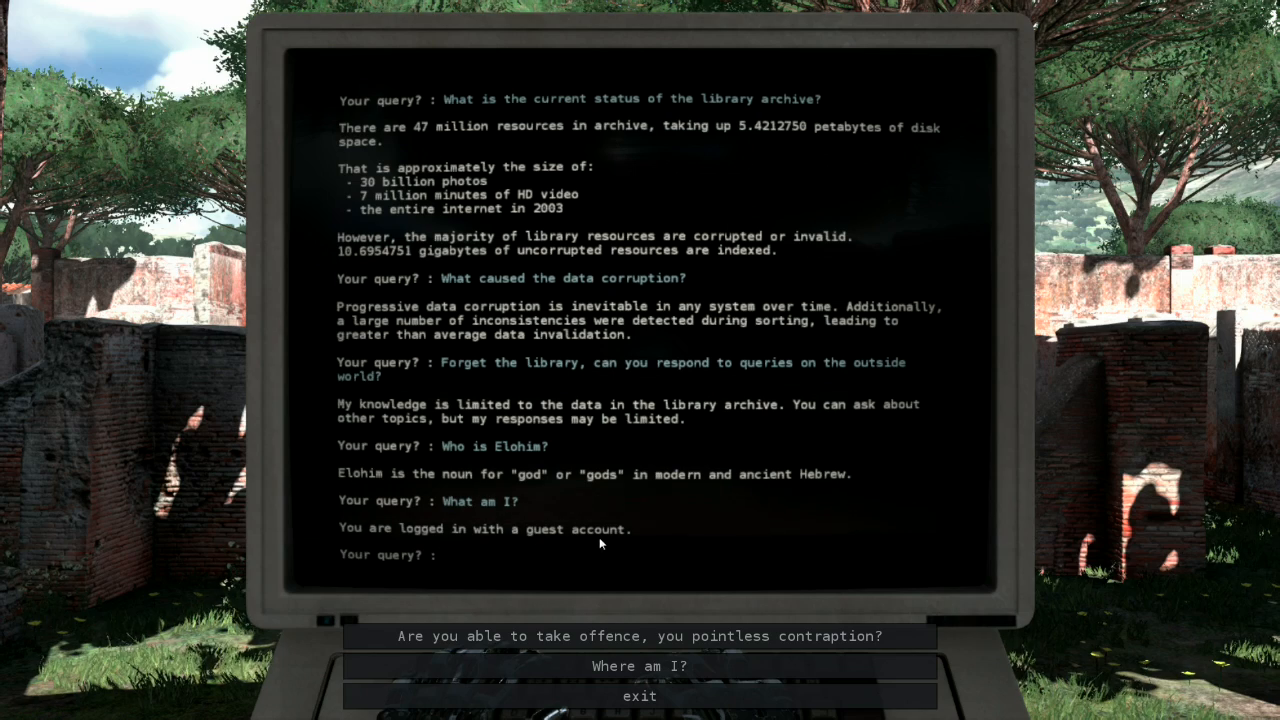
mouse_move(640, 666)
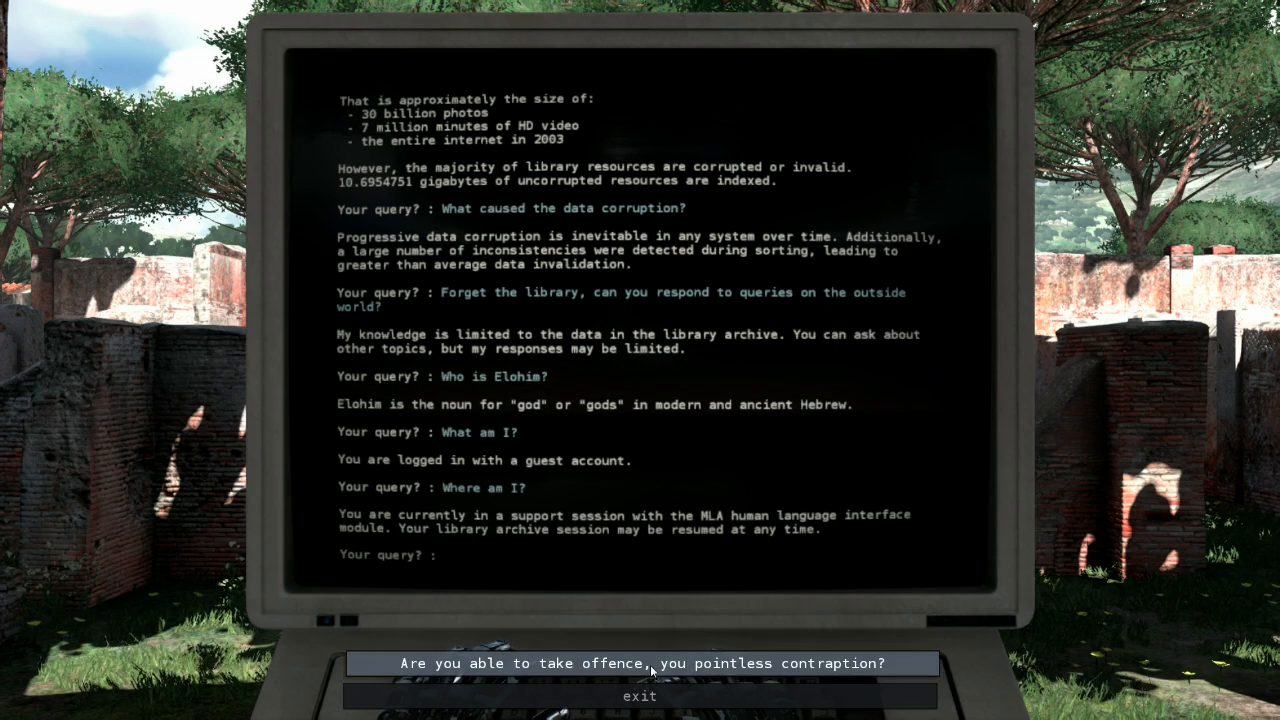
left_click(640, 663)
type("list")
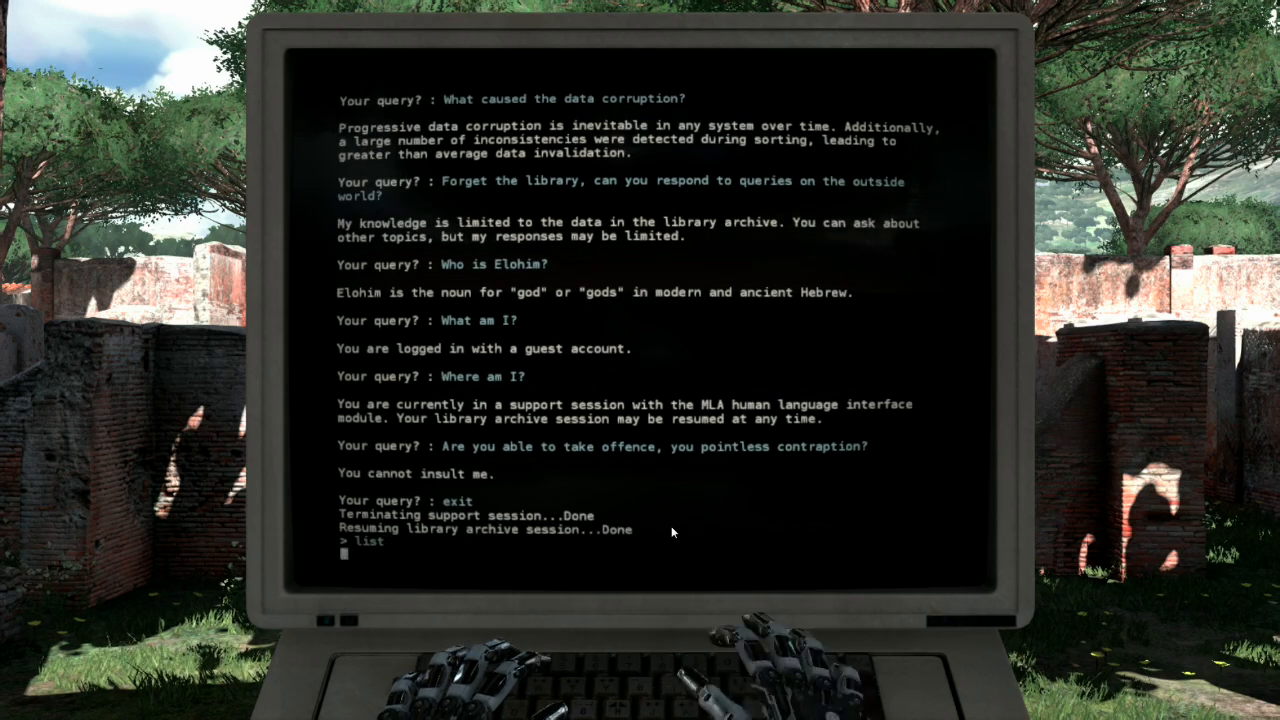
key("enter")
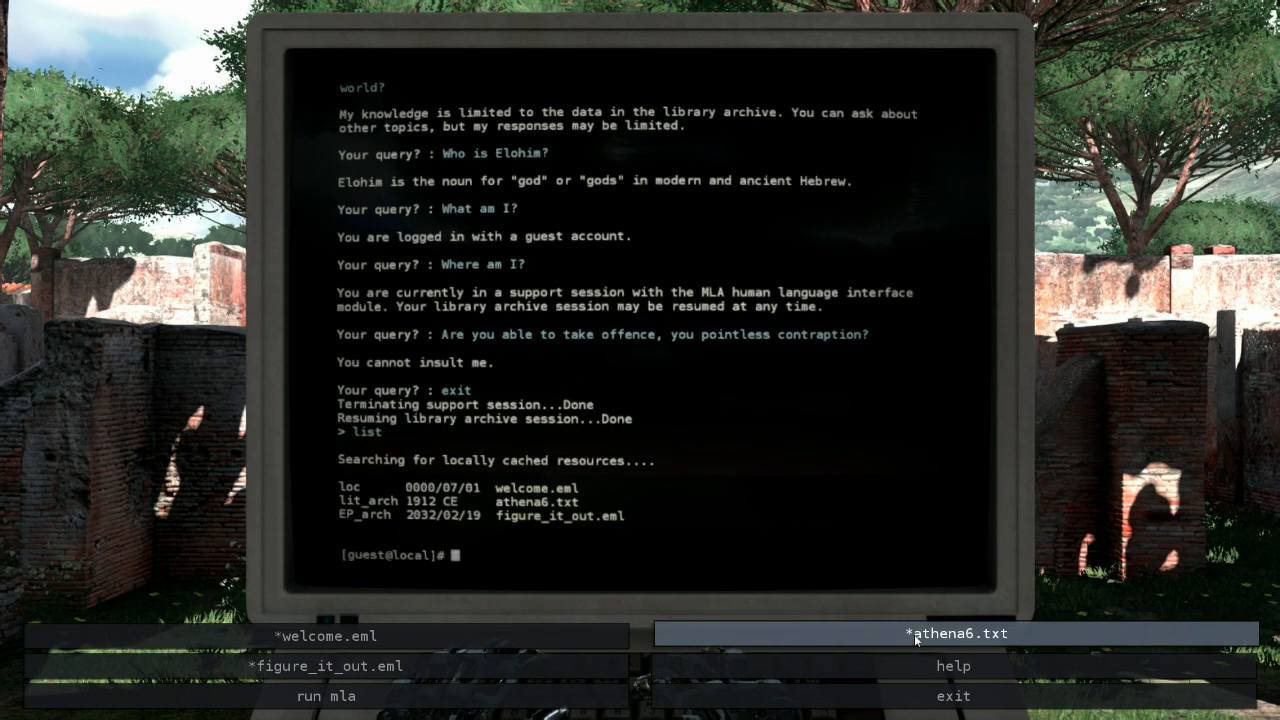
Step: Open athena6.txt, read the Athena chapter six text, and close it
type("open athen")
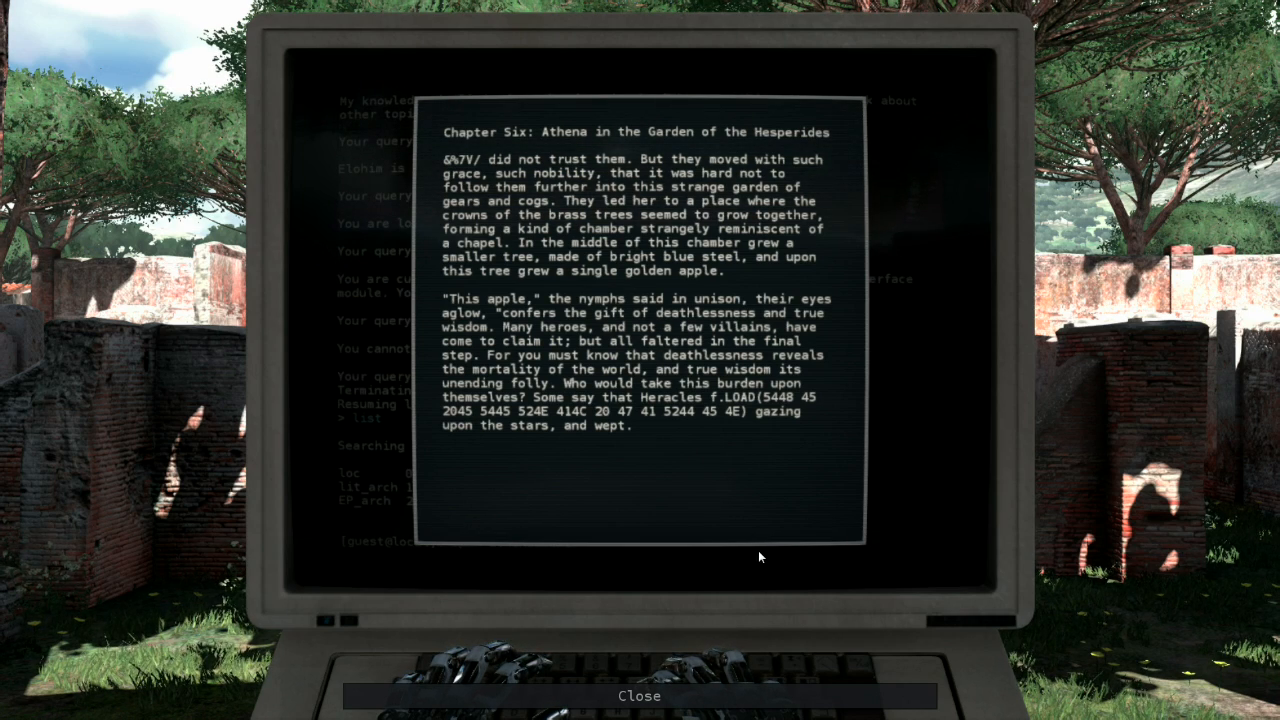
mouse_move(687, 480)
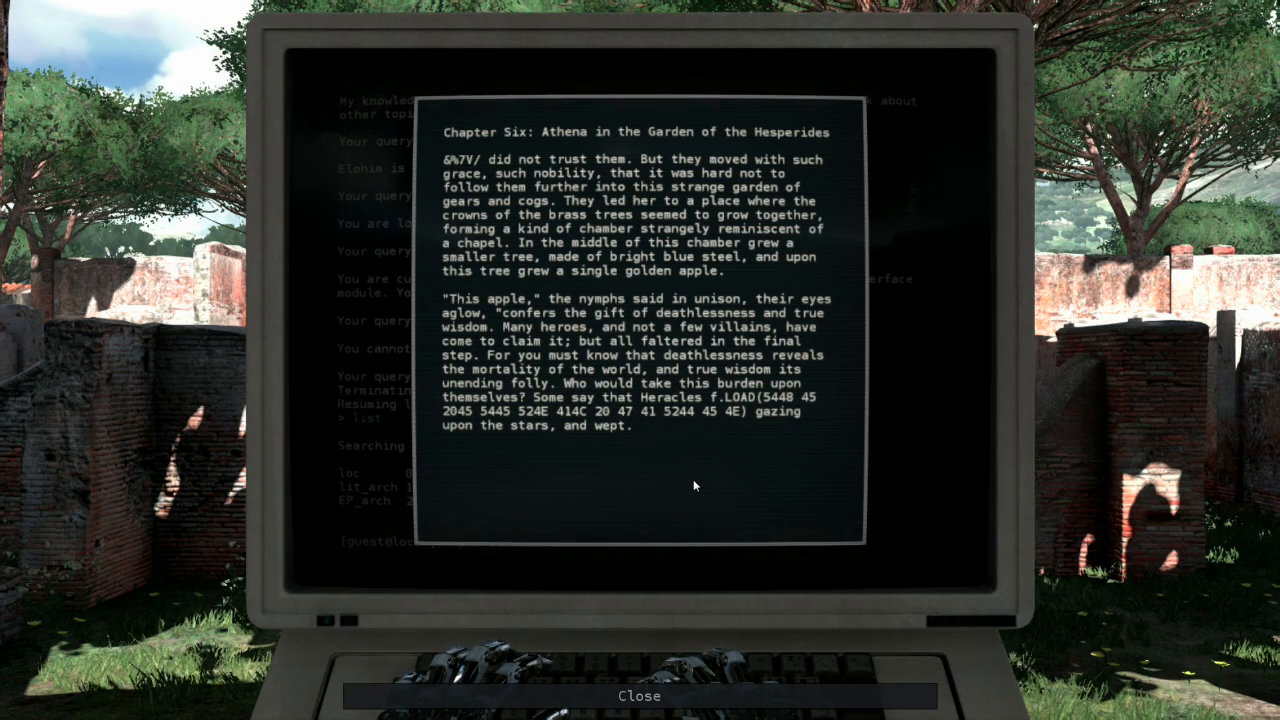
mouse_move(727, 459)
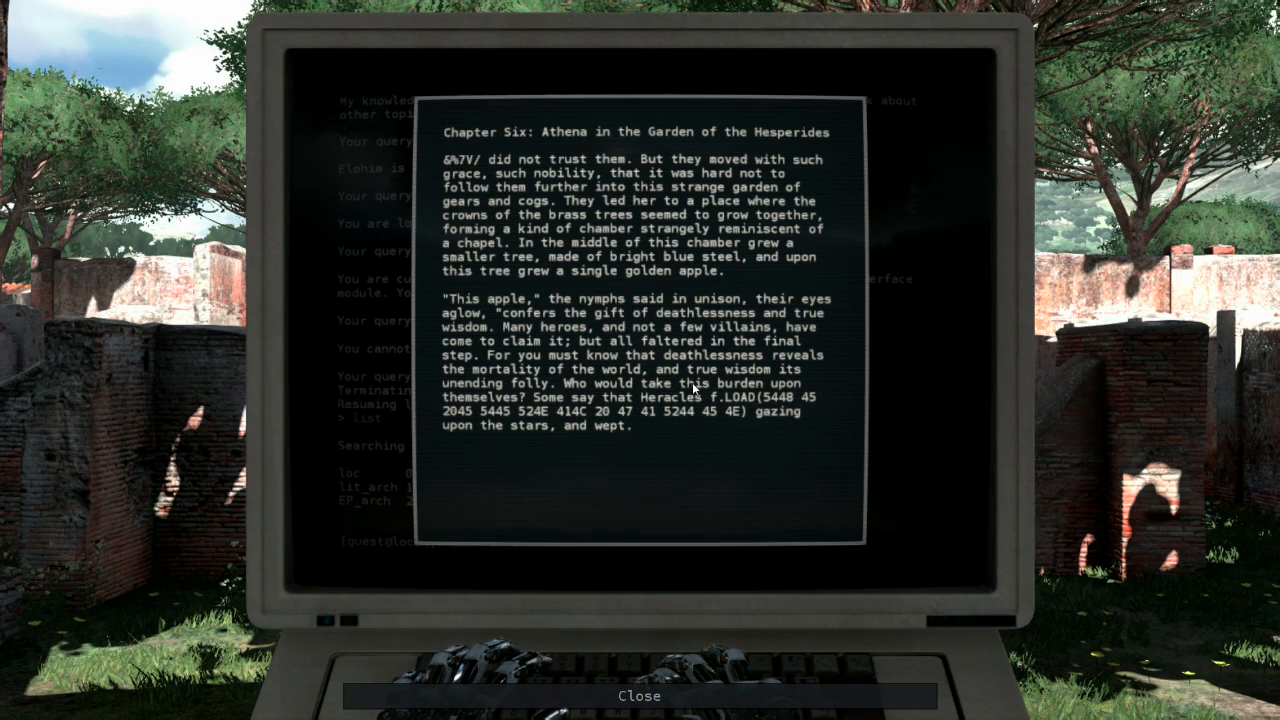
mouse_move(680, 415)
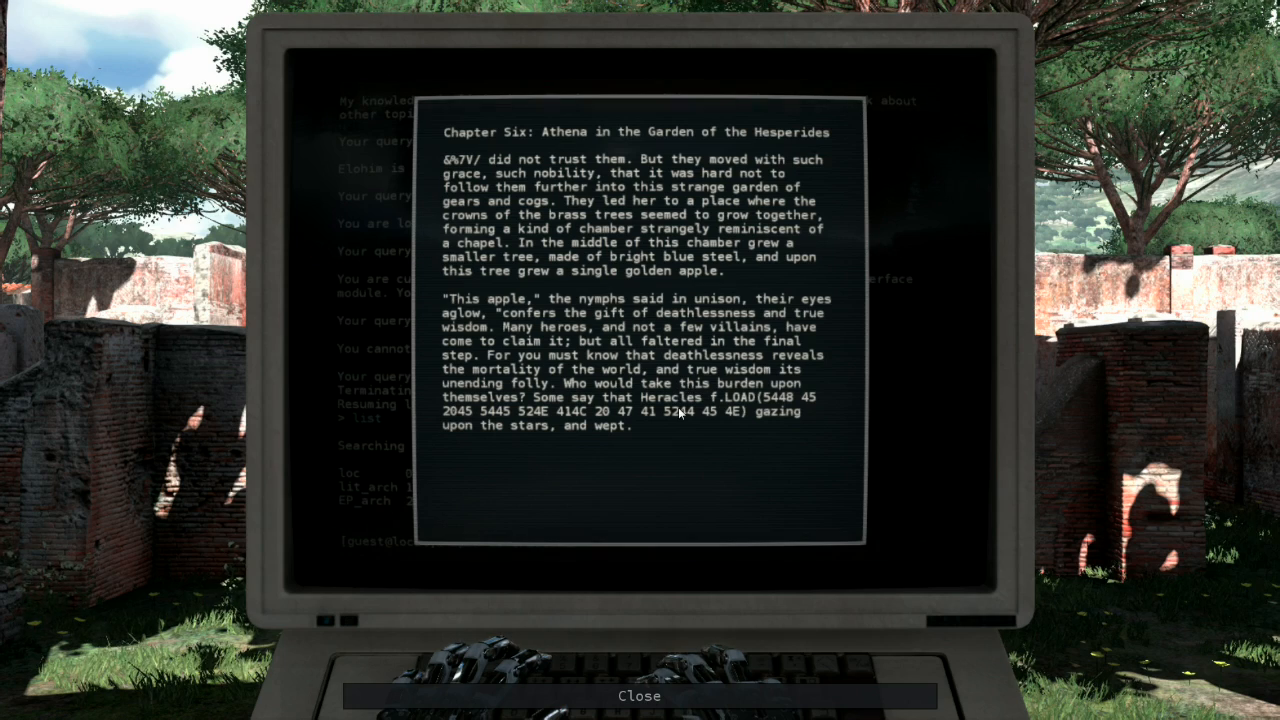
mouse_move(697, 468)
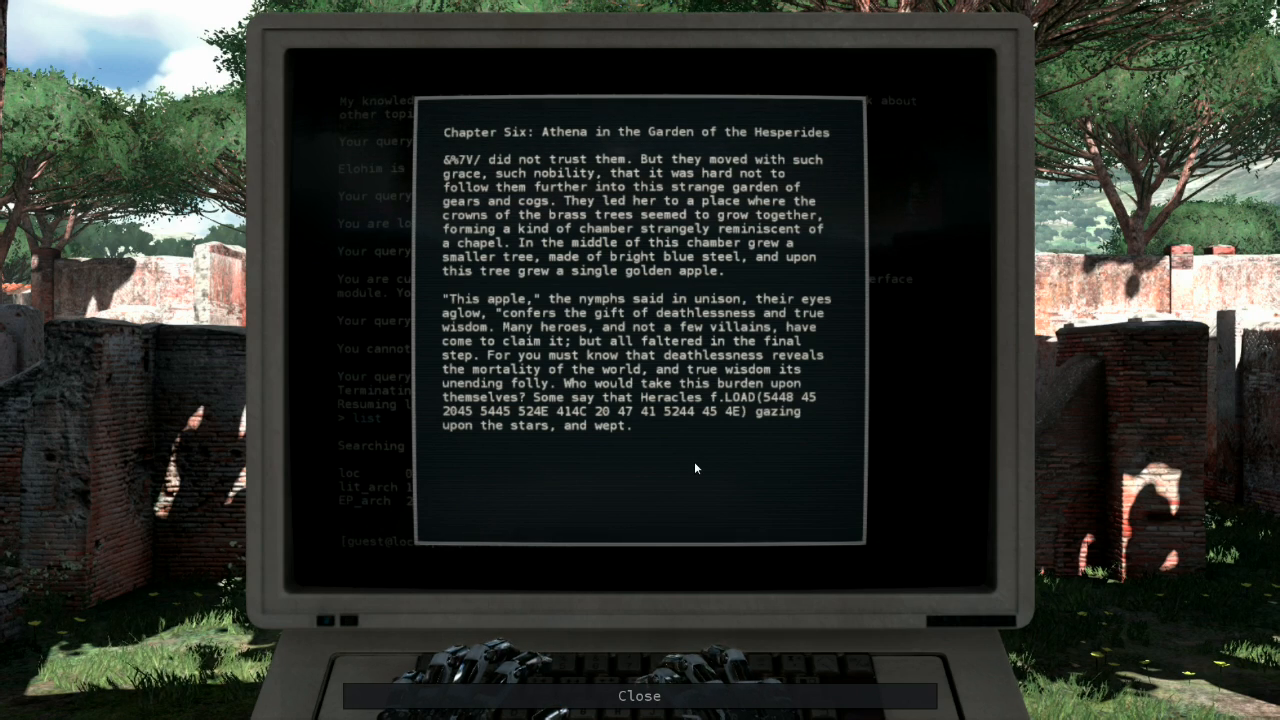
mouse_move(688, 462)
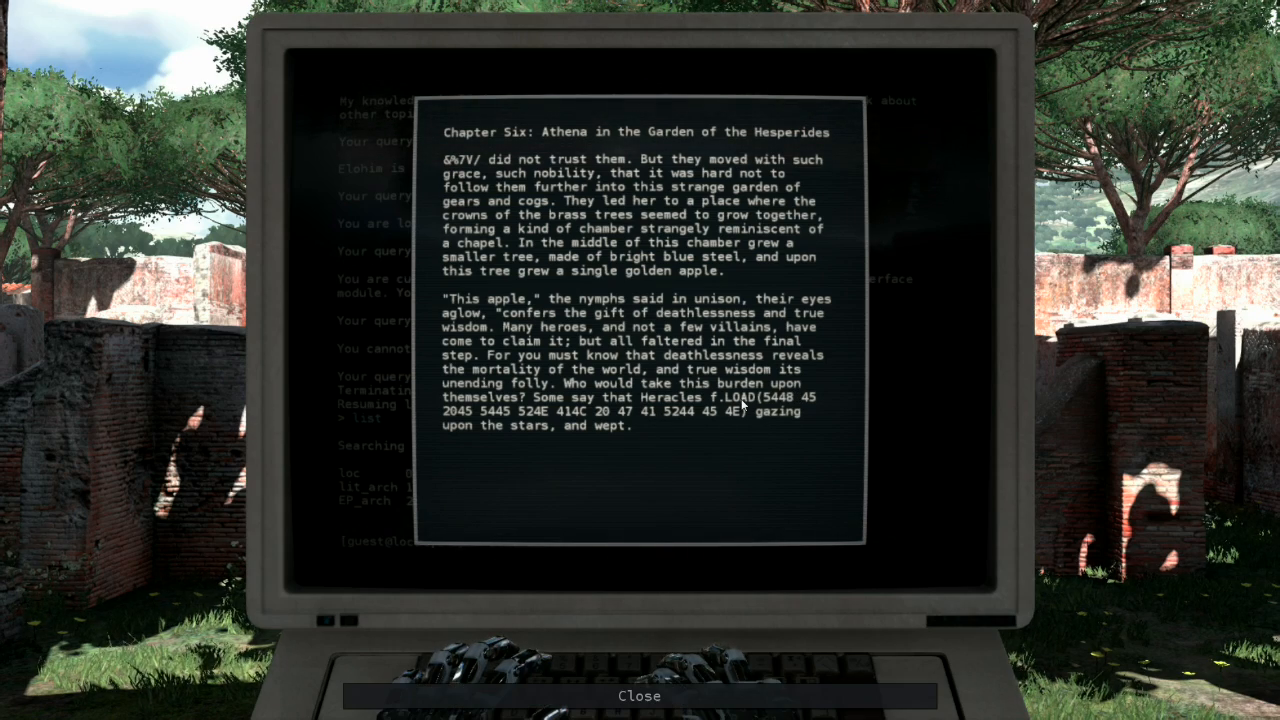
mouse_move(700, 675)
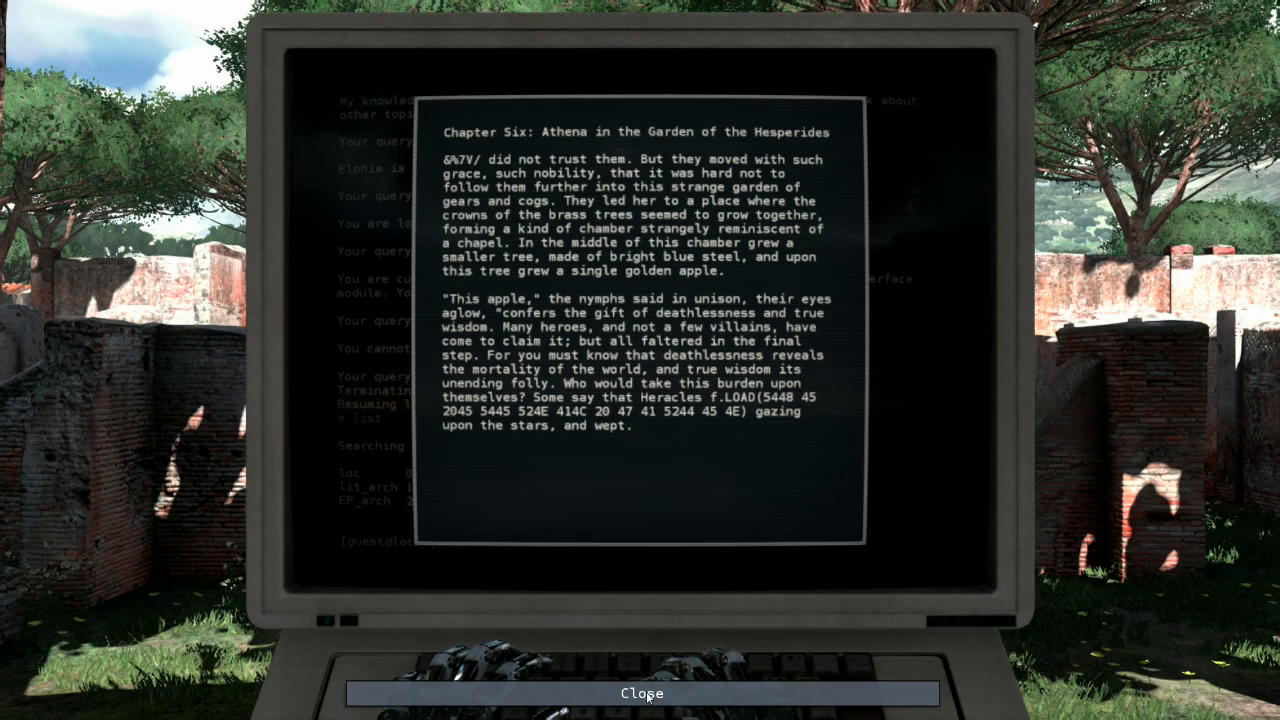
left_click(641, 694)
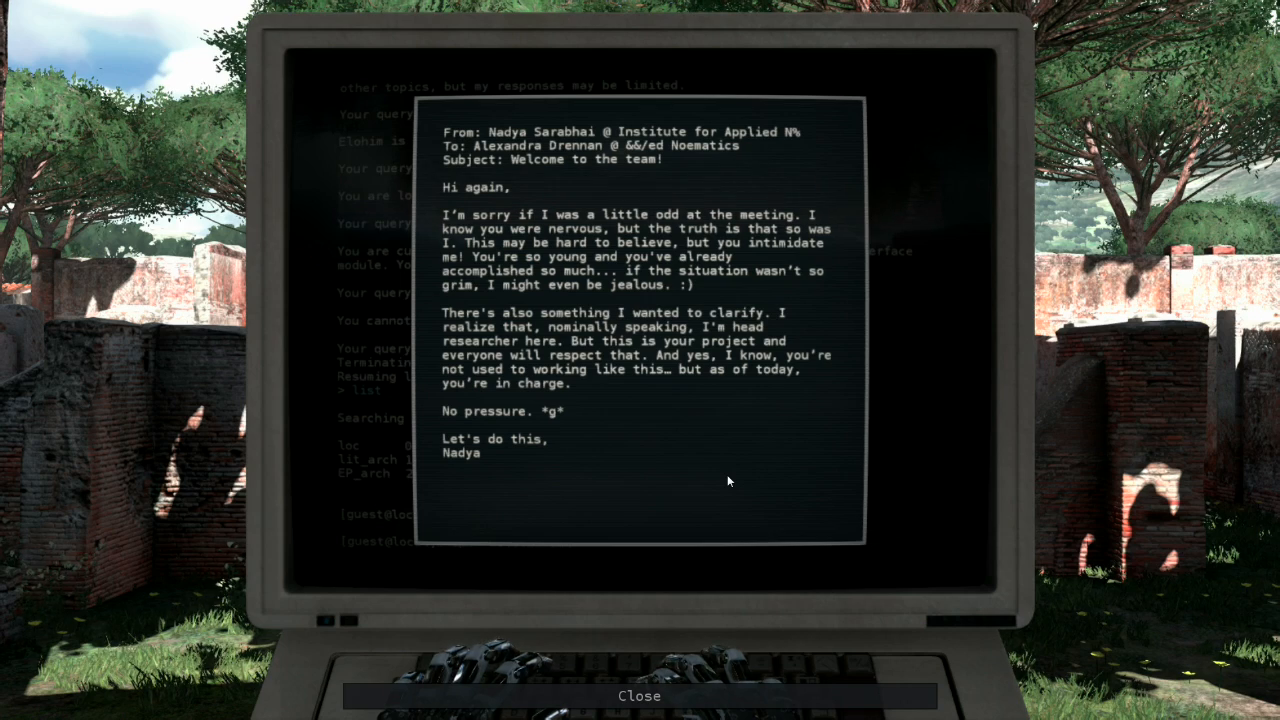
mouse_move(704, 472)
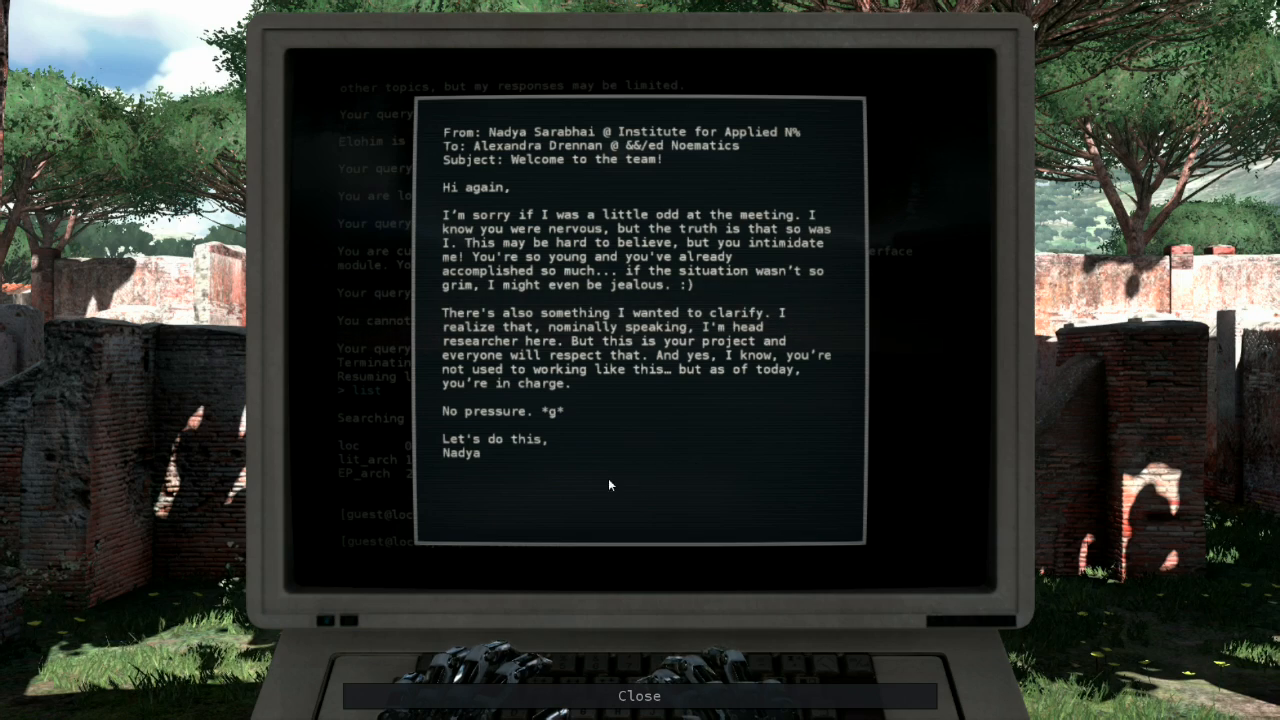
mouse_move(639, 695)
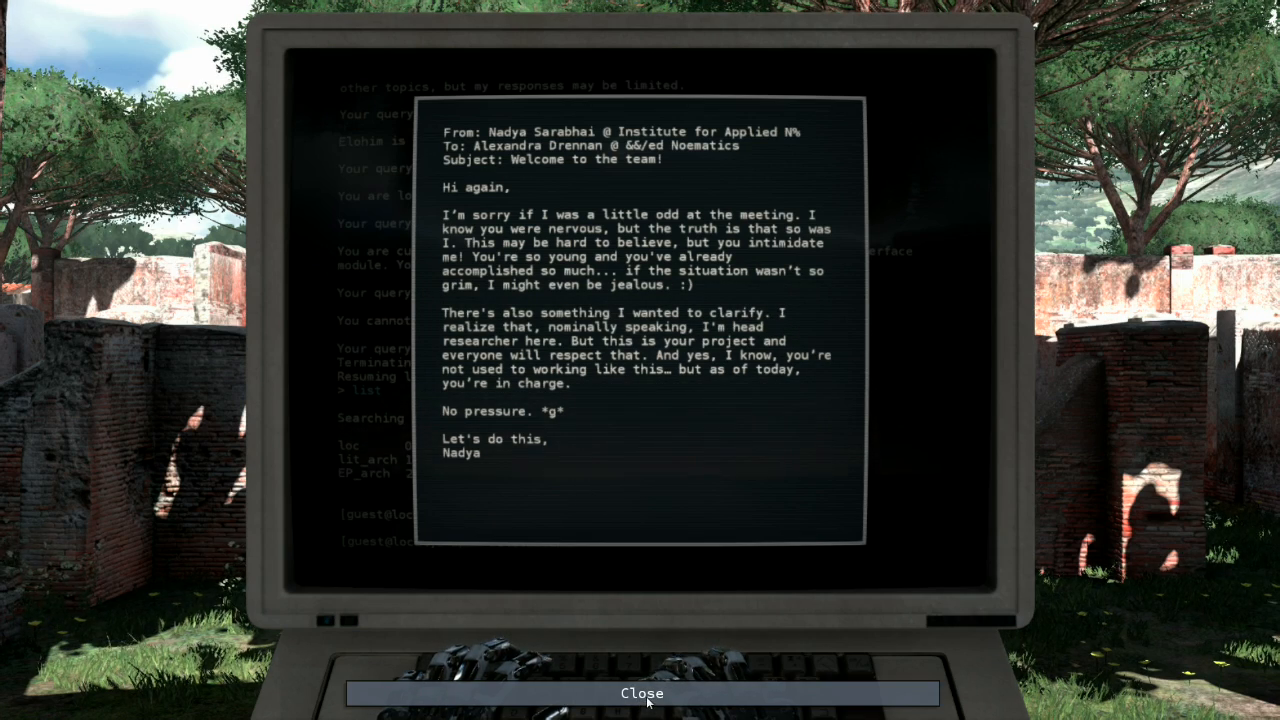
Step: Close Nadya's welcome email and return to the terminal prompt
left_click(640, 694)
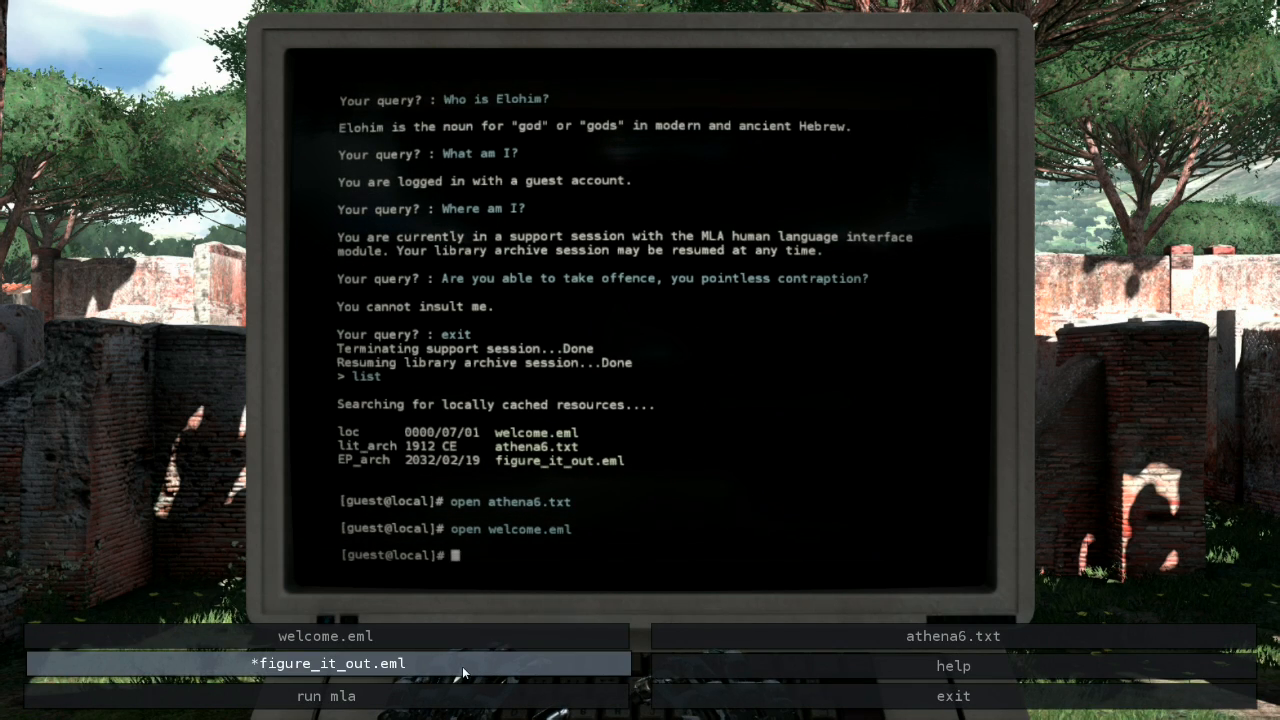
Step: Open the figure_it_out.eml message from Dad
left_click(348, 663)
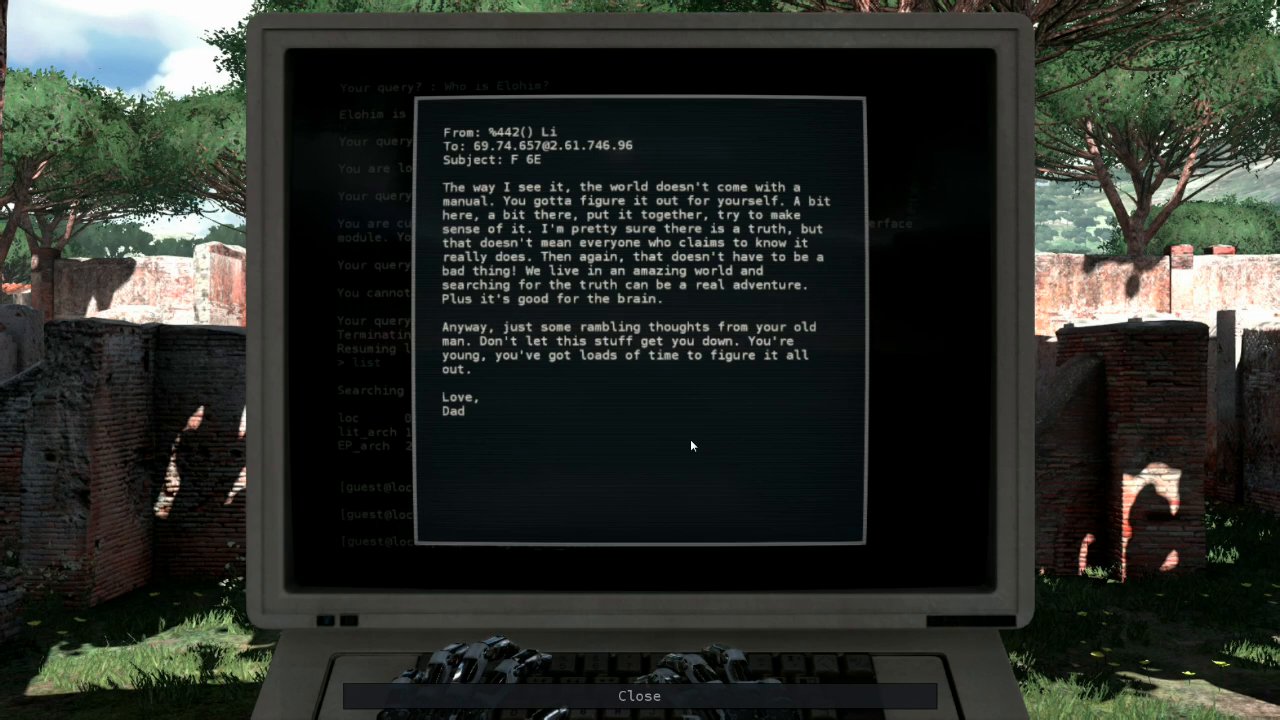
mouse_move(688, 446)
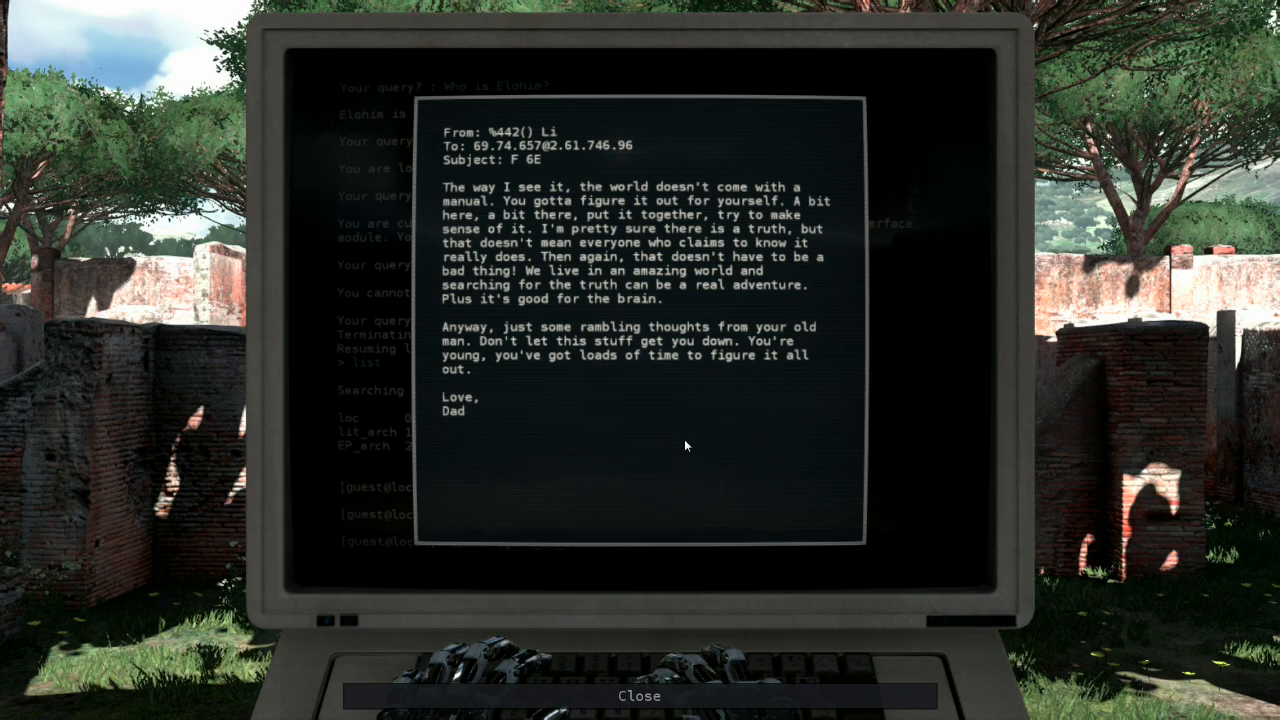
mouse_move(675, 451)
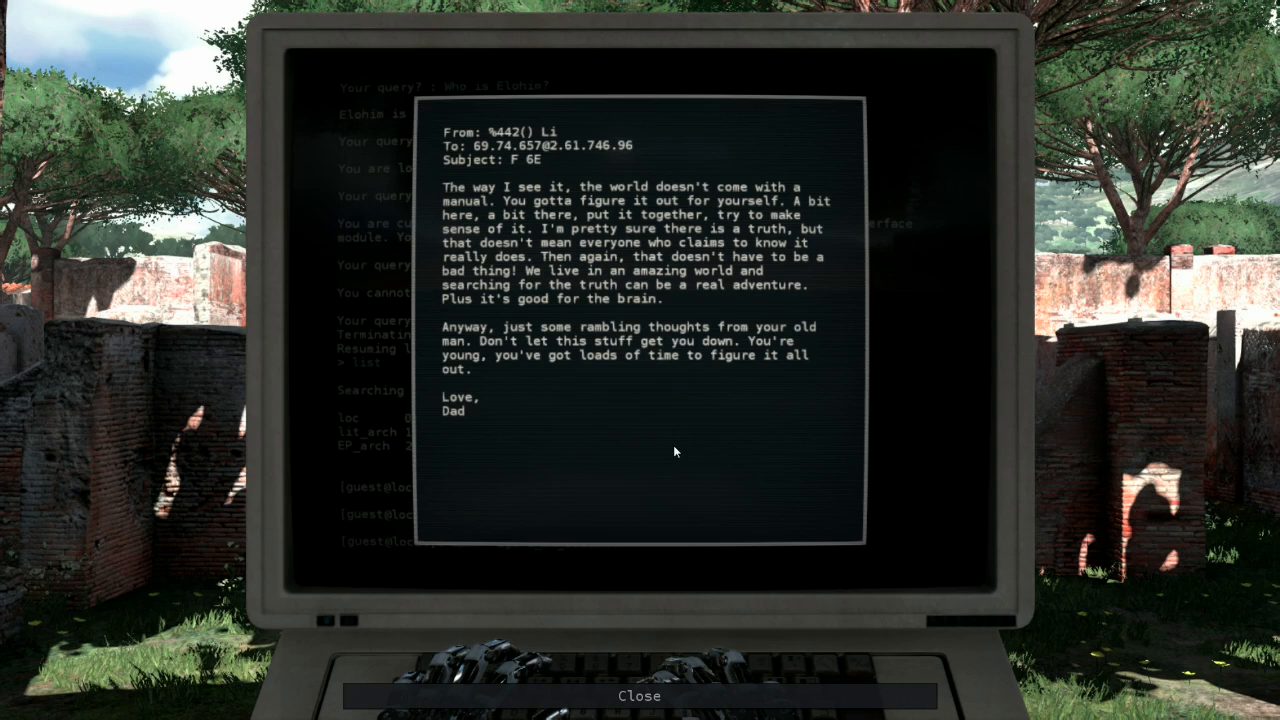
mouse_move(695, 447)
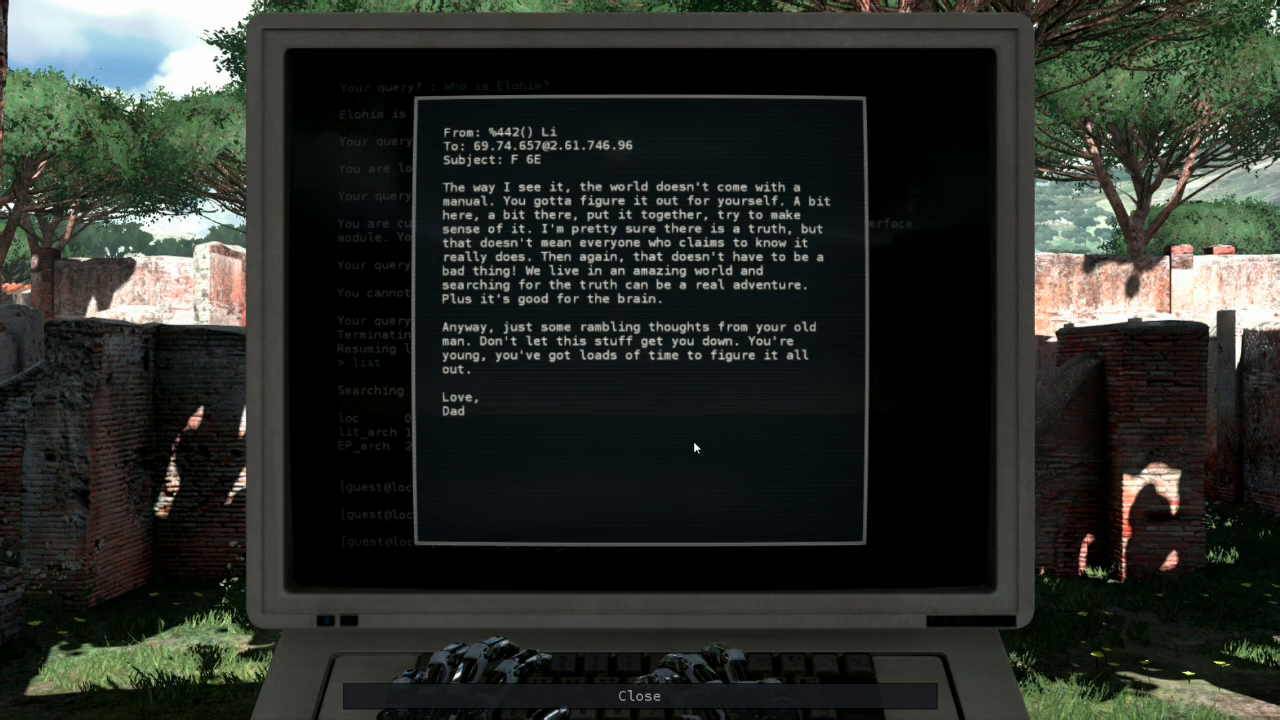
mouse_move(683, 454)
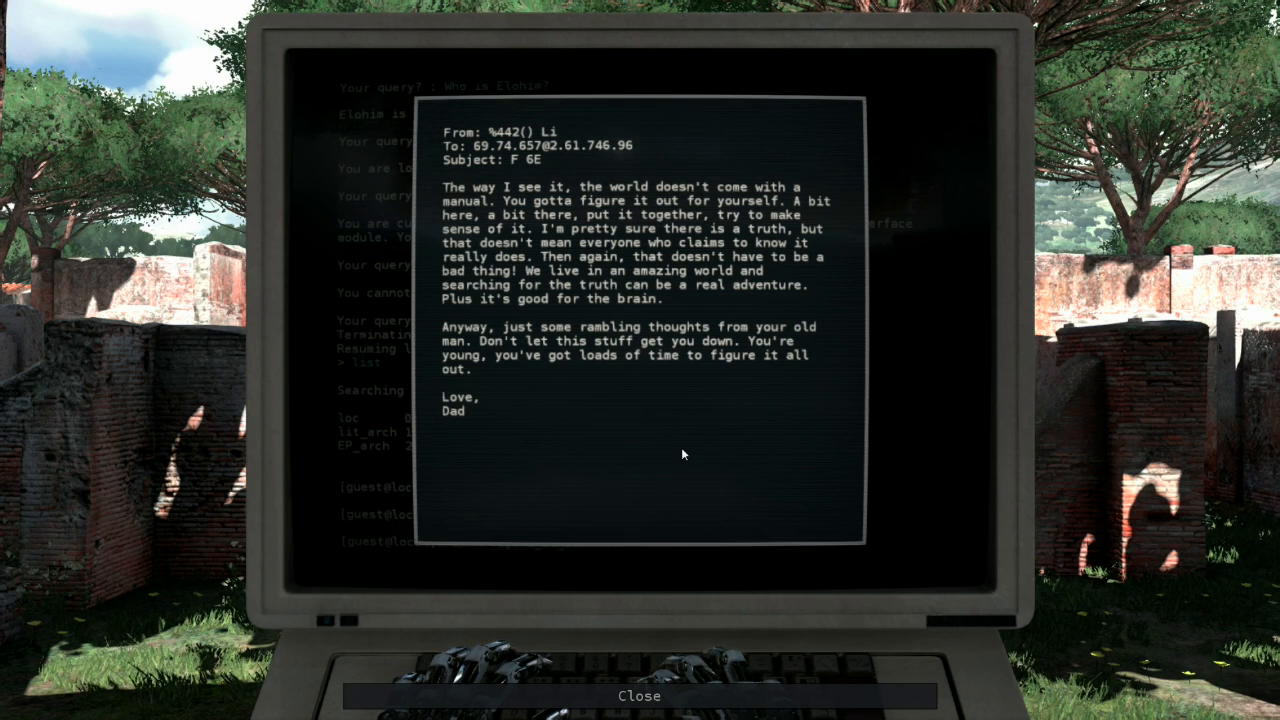
mouse_move(627, 532)
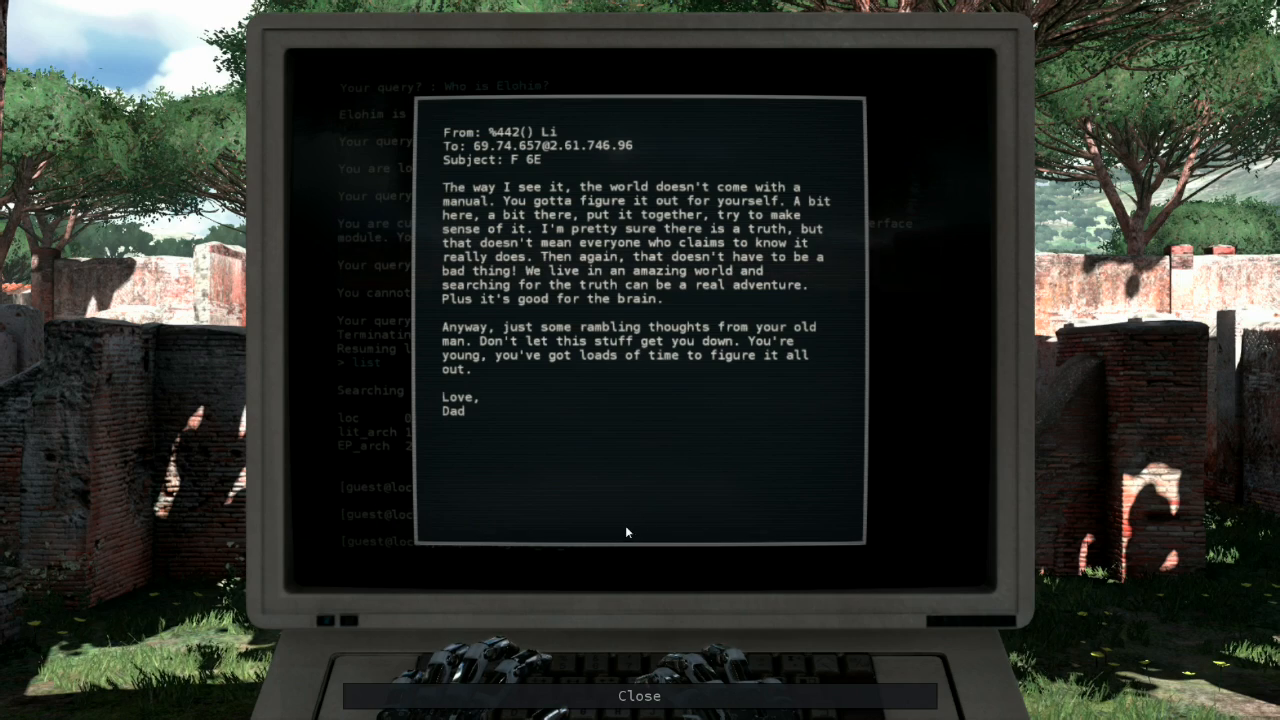
mouse_move(612, 490)
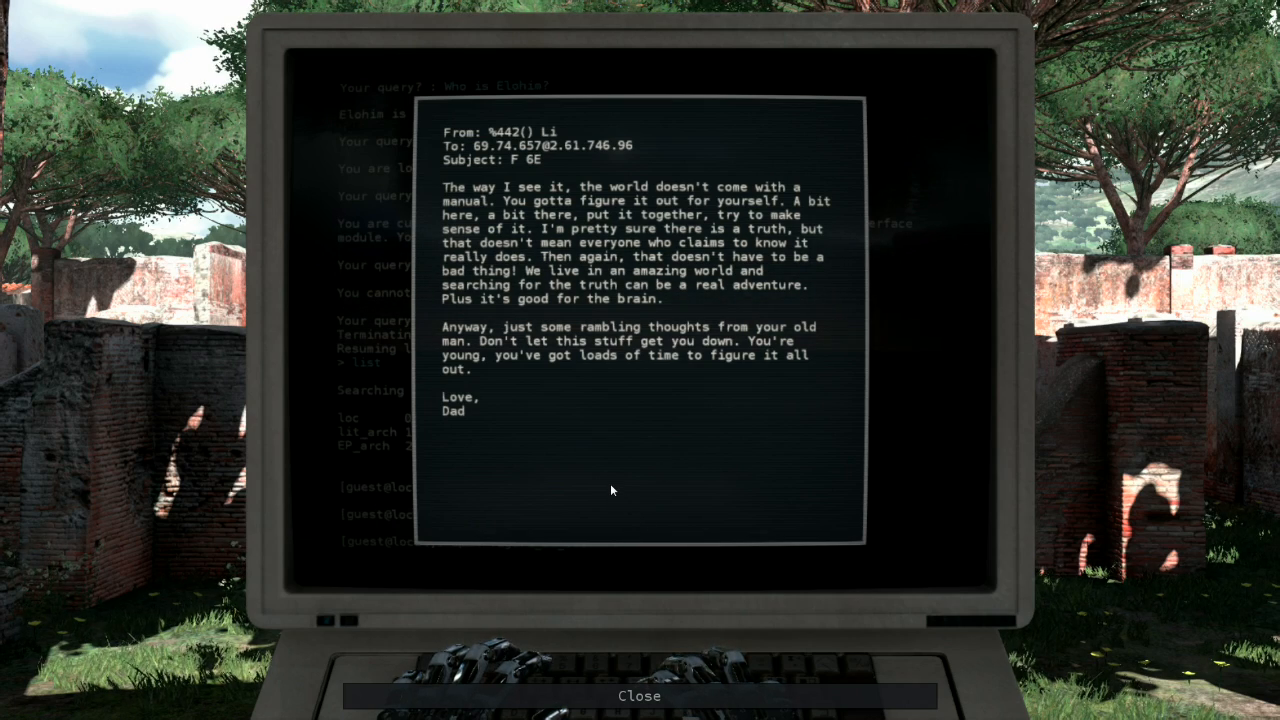
mouse_move(623, 423)
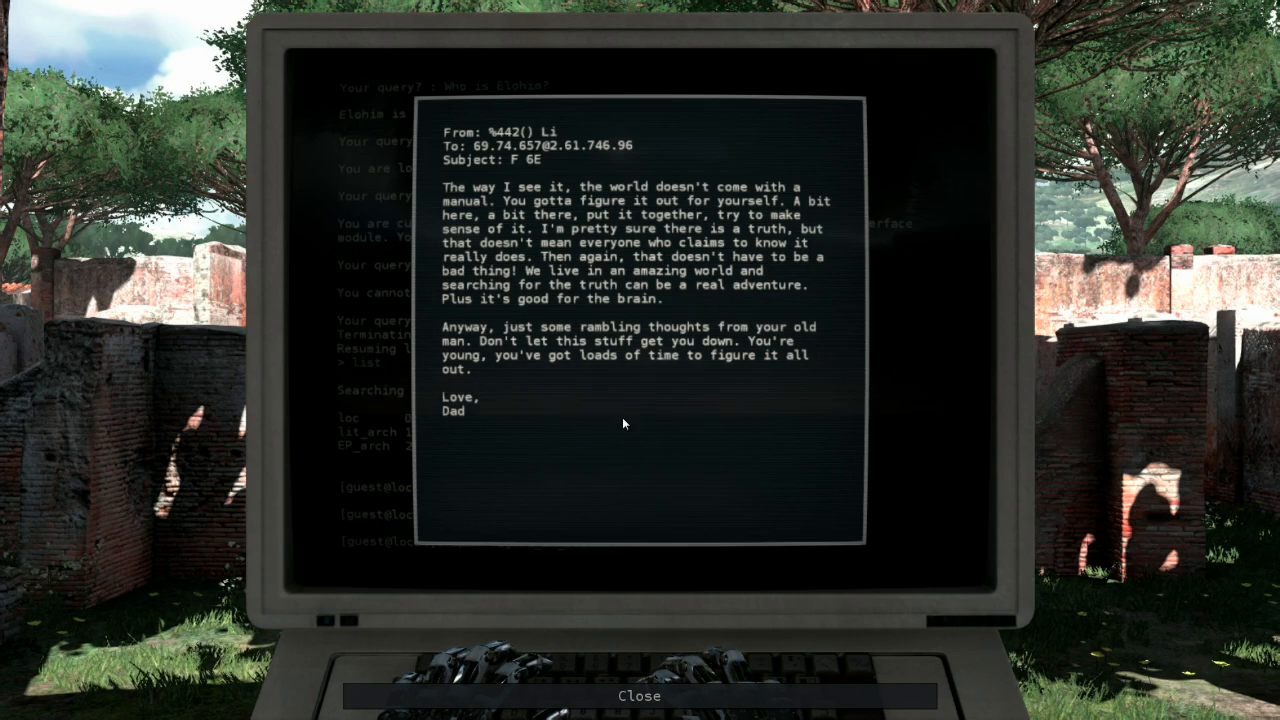
mouse_move(610, 415)
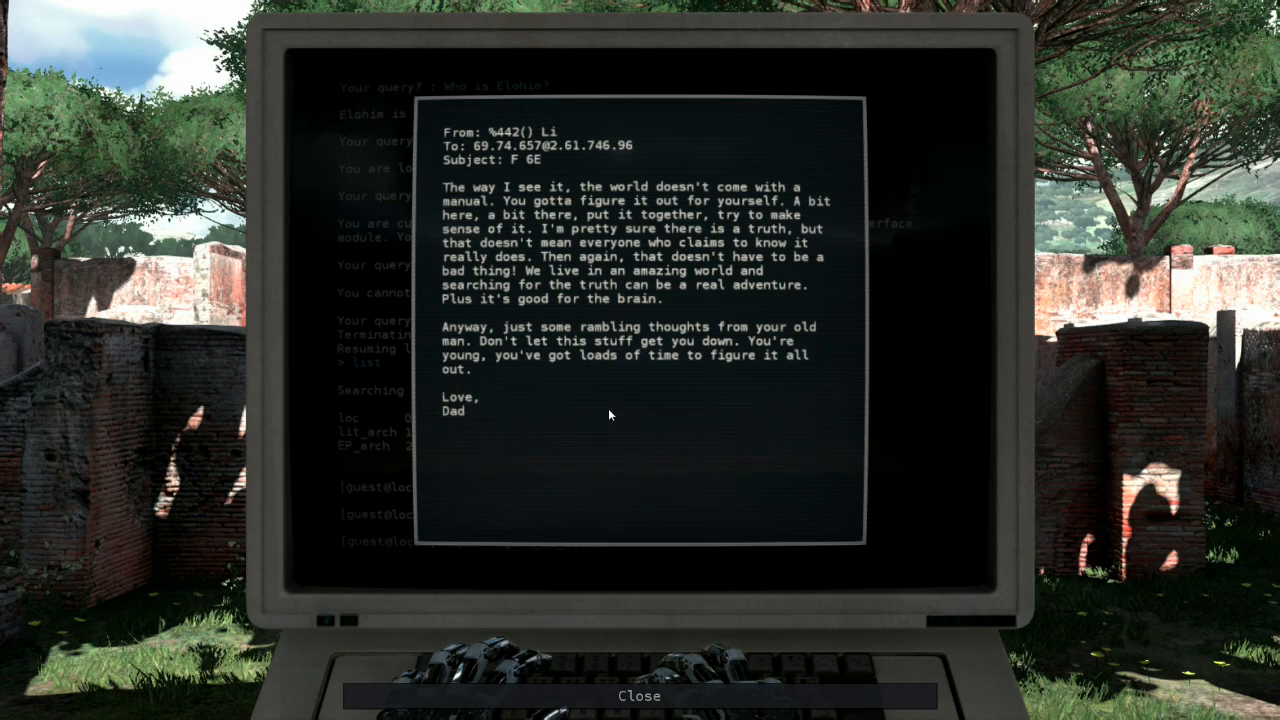
mouse_move(560, 484)
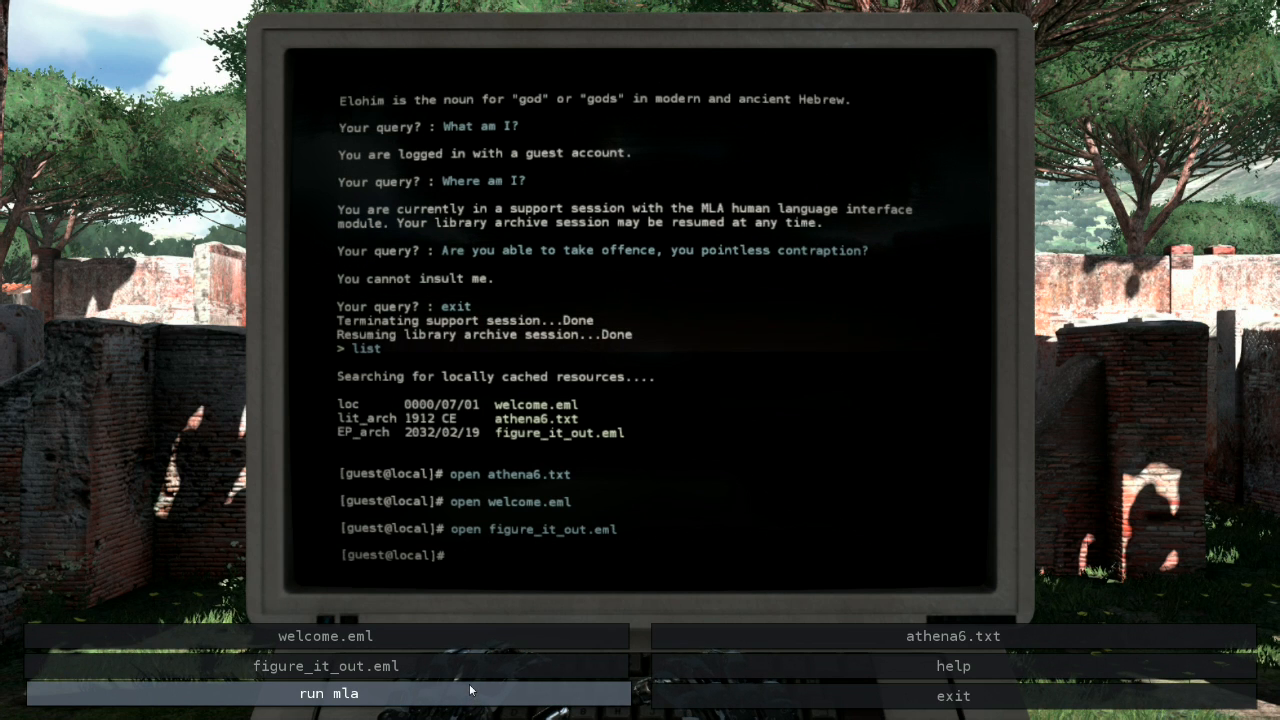
mouse_move(953, 693)
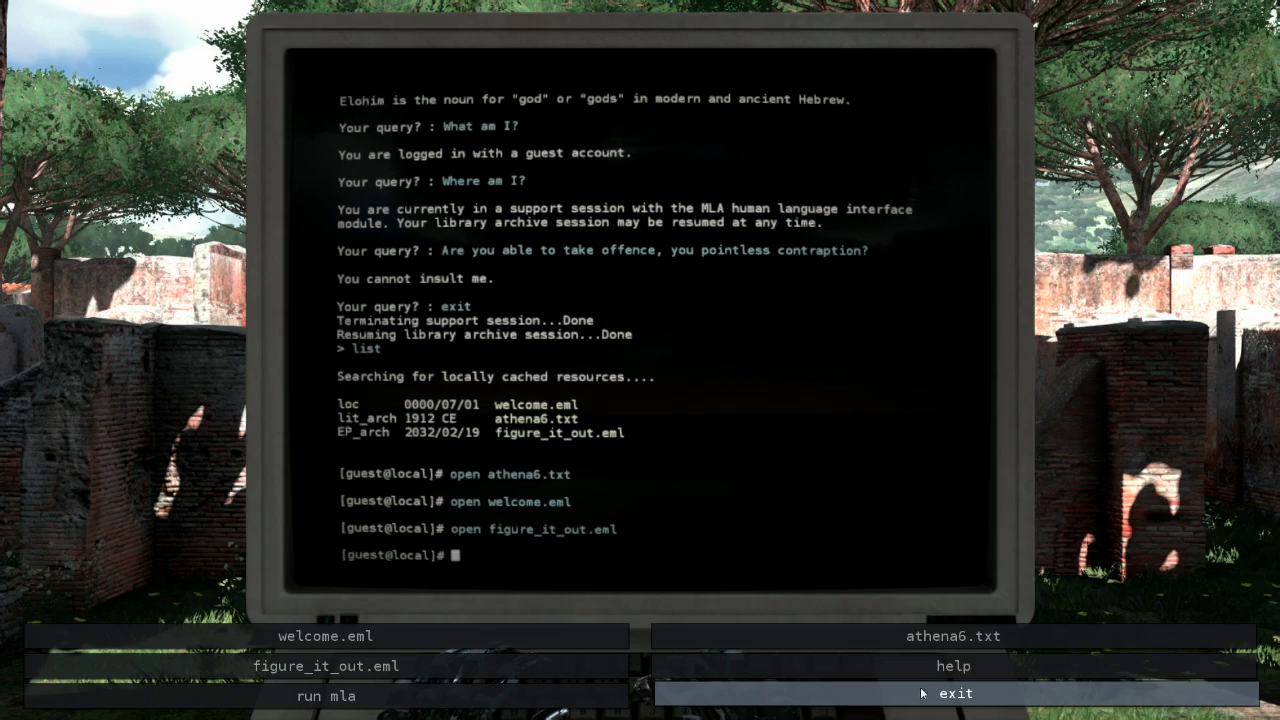